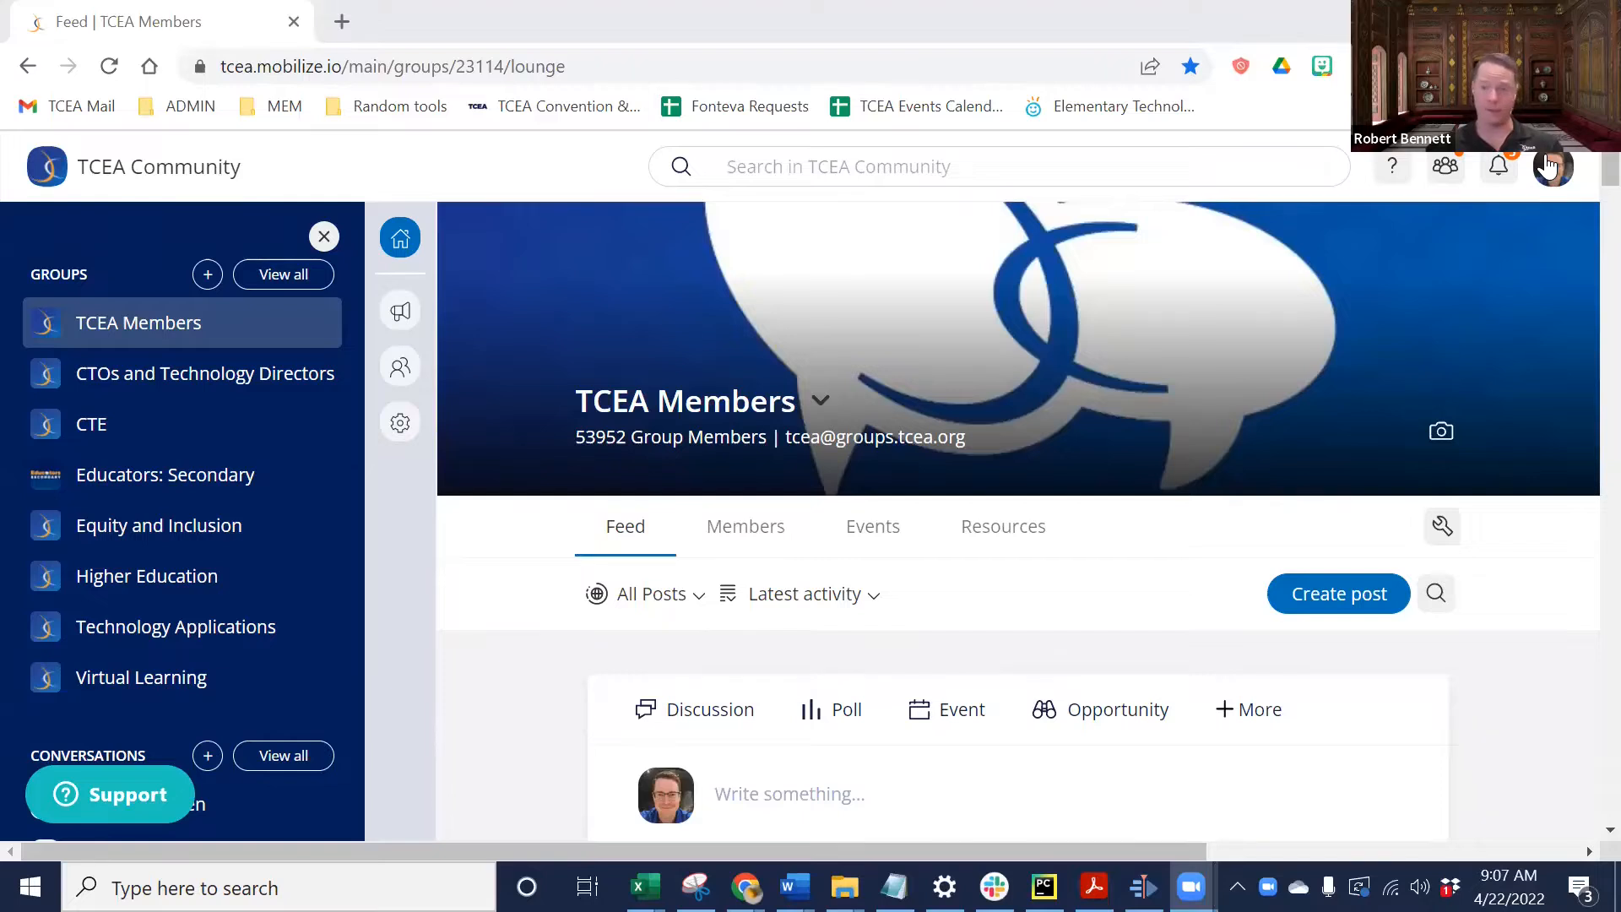
Go to the account settings page from the profile menu
left_click(1552, 167)
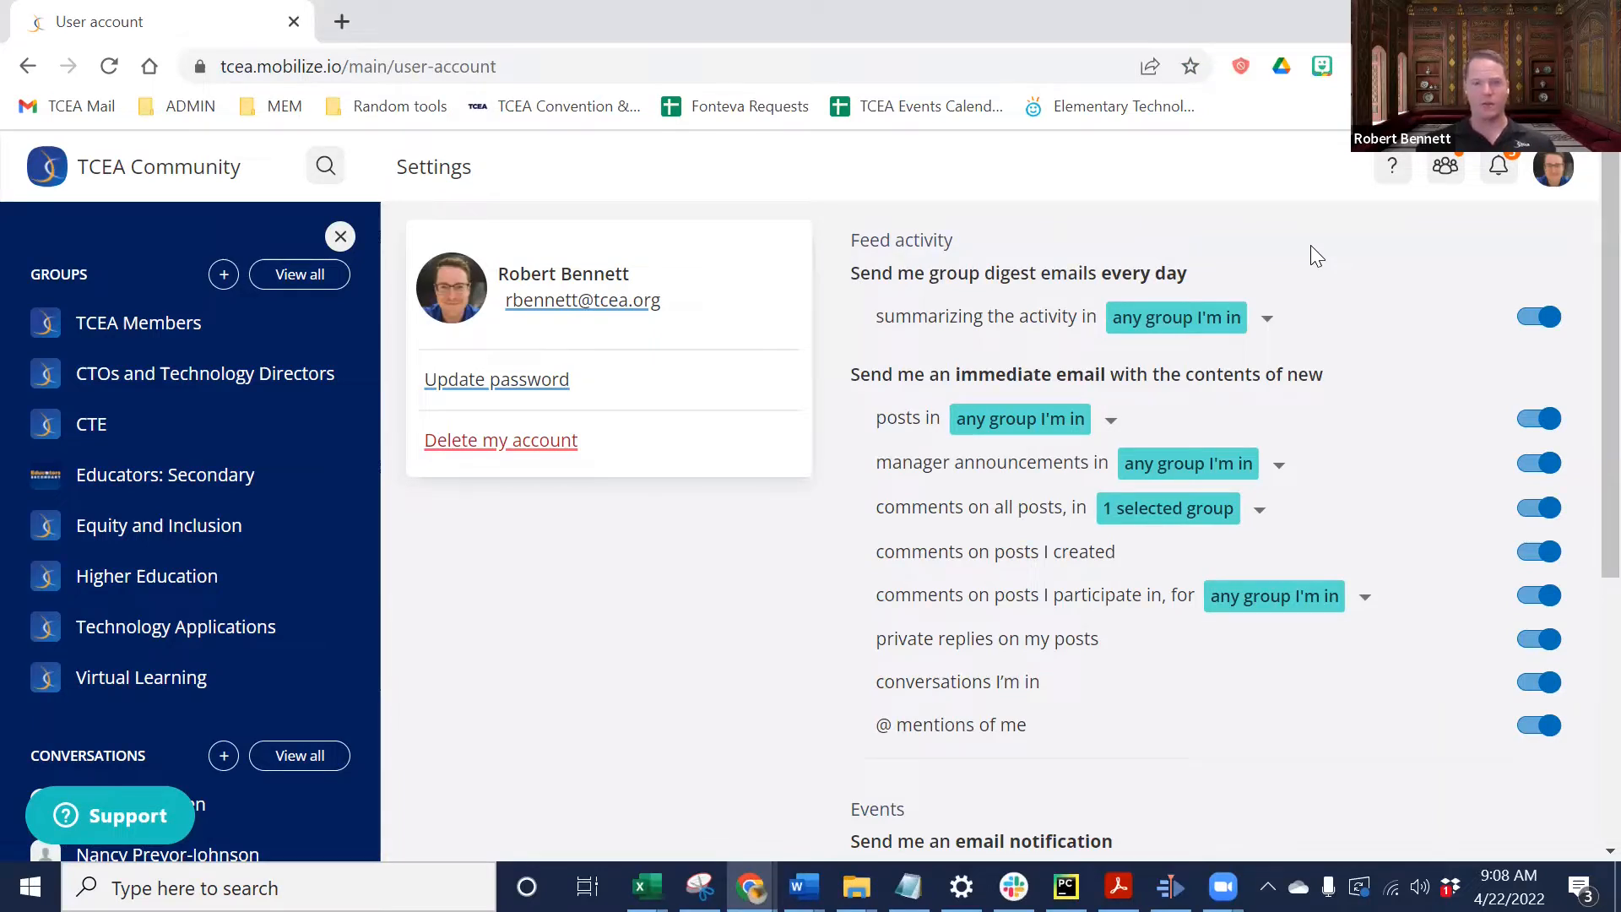
Show the 'any group I'm in' list of groups summarized in the daily digest
double_click(1044, 274)
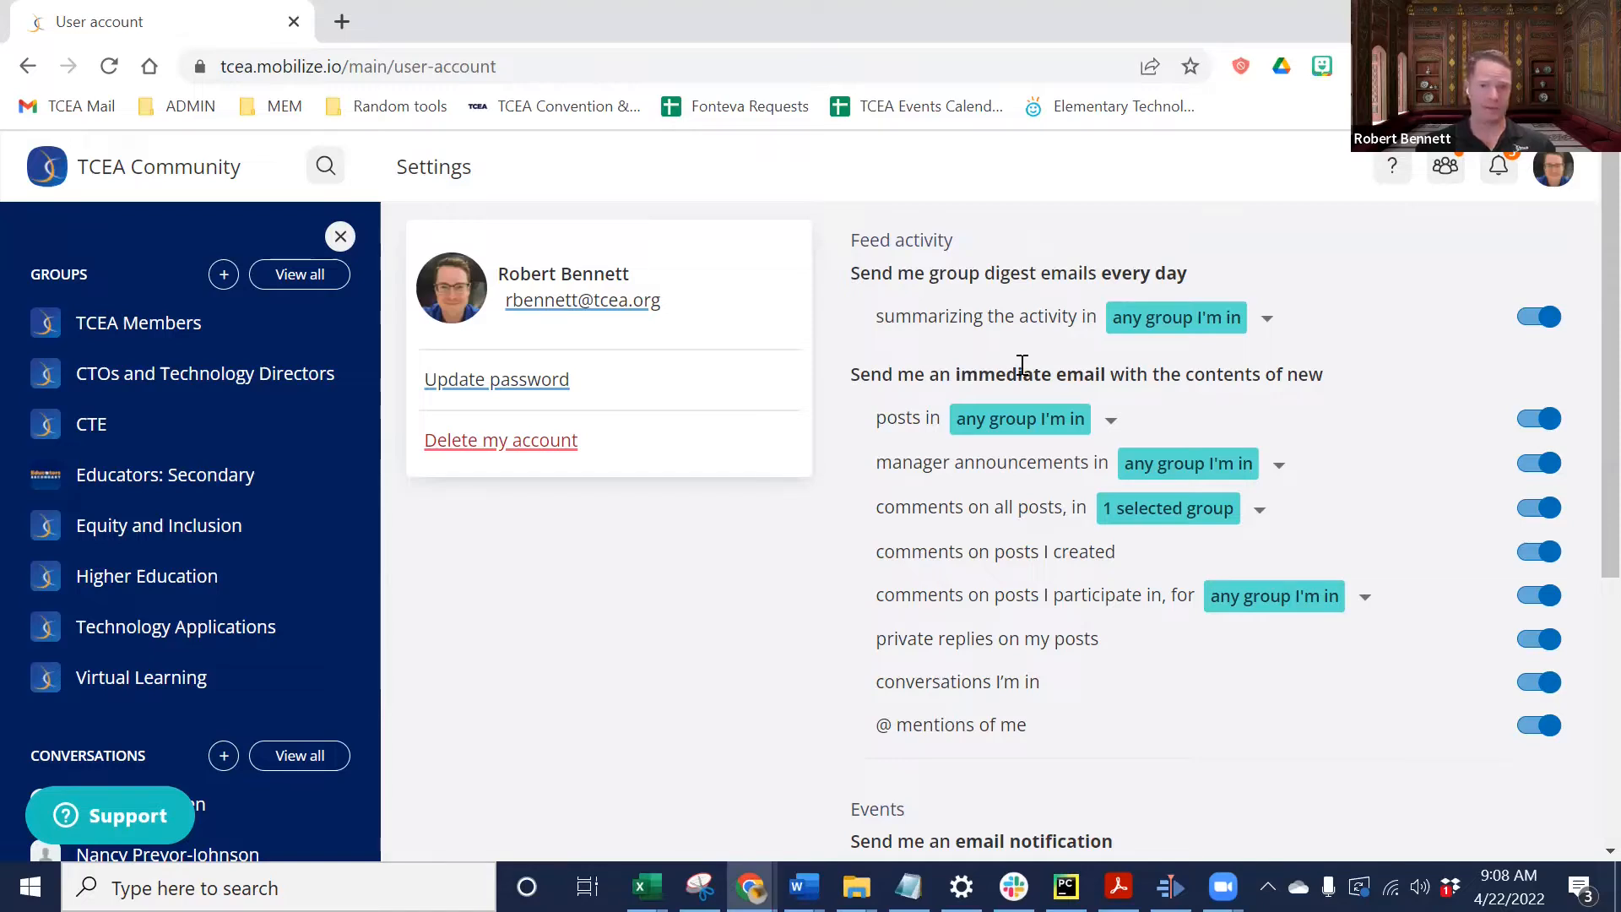
mouse_move(1260, 400)
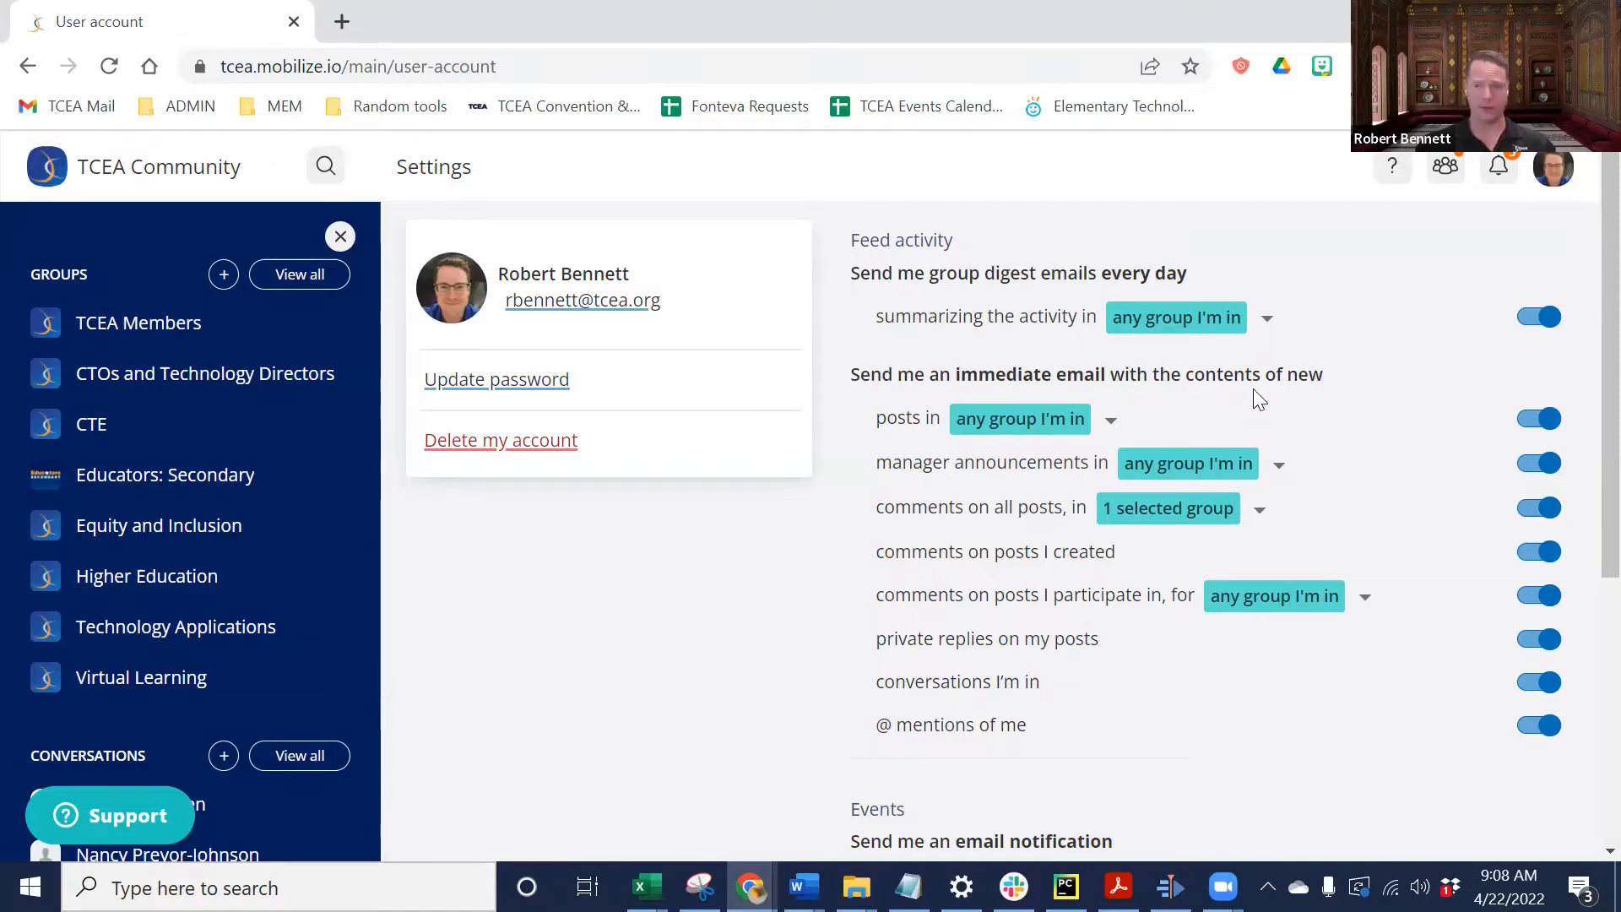
mouse_move(1441, 319)
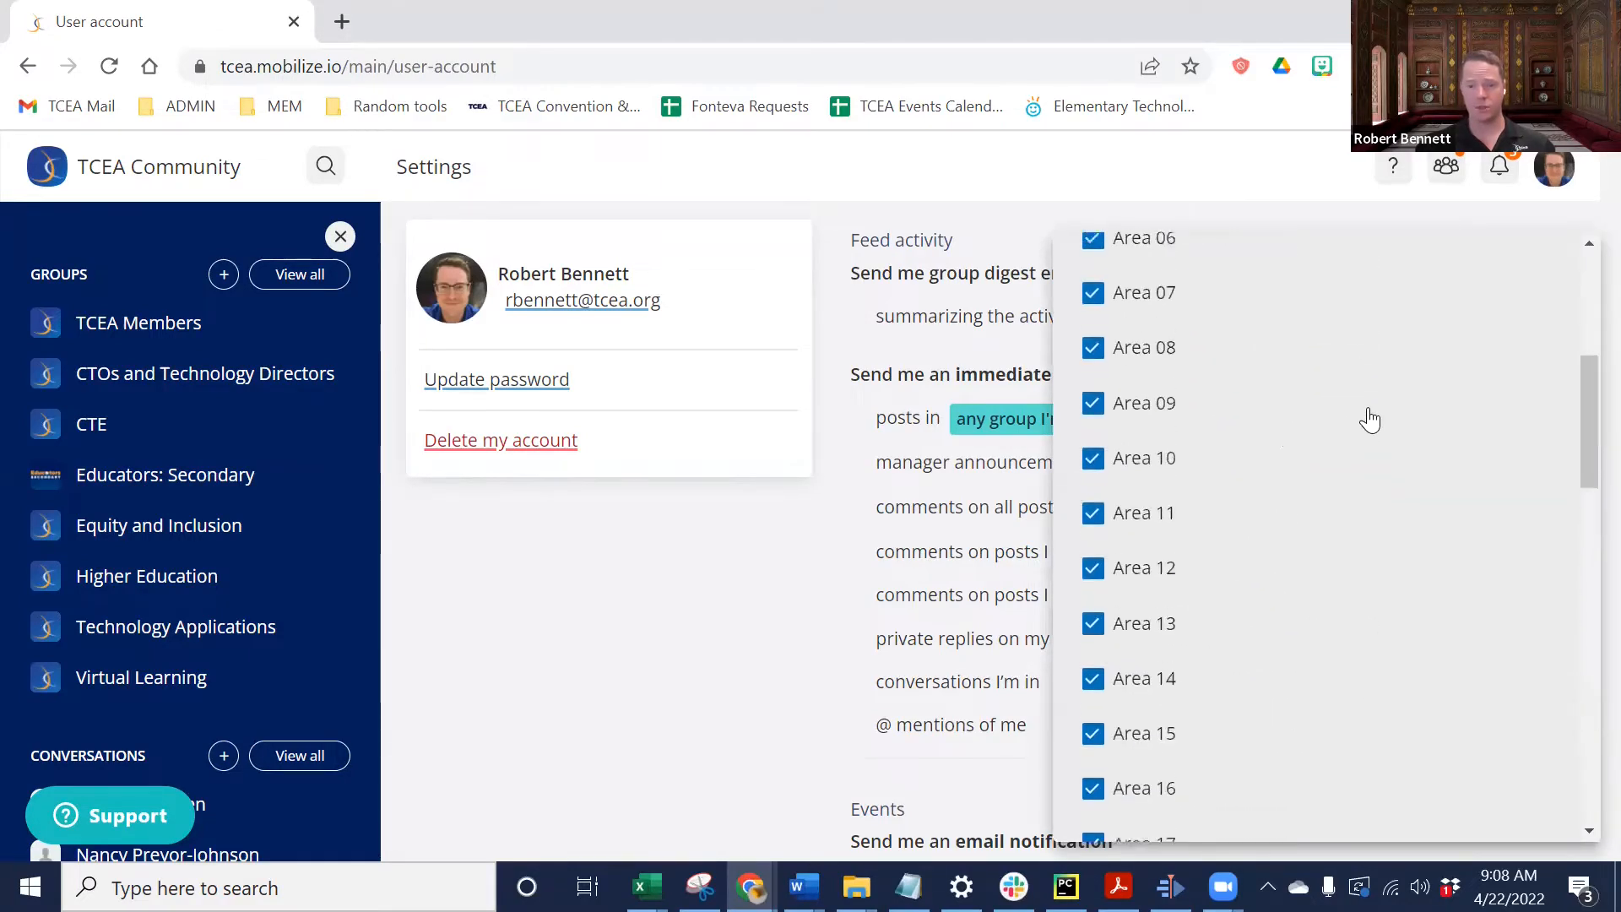
scroll("up", 3)
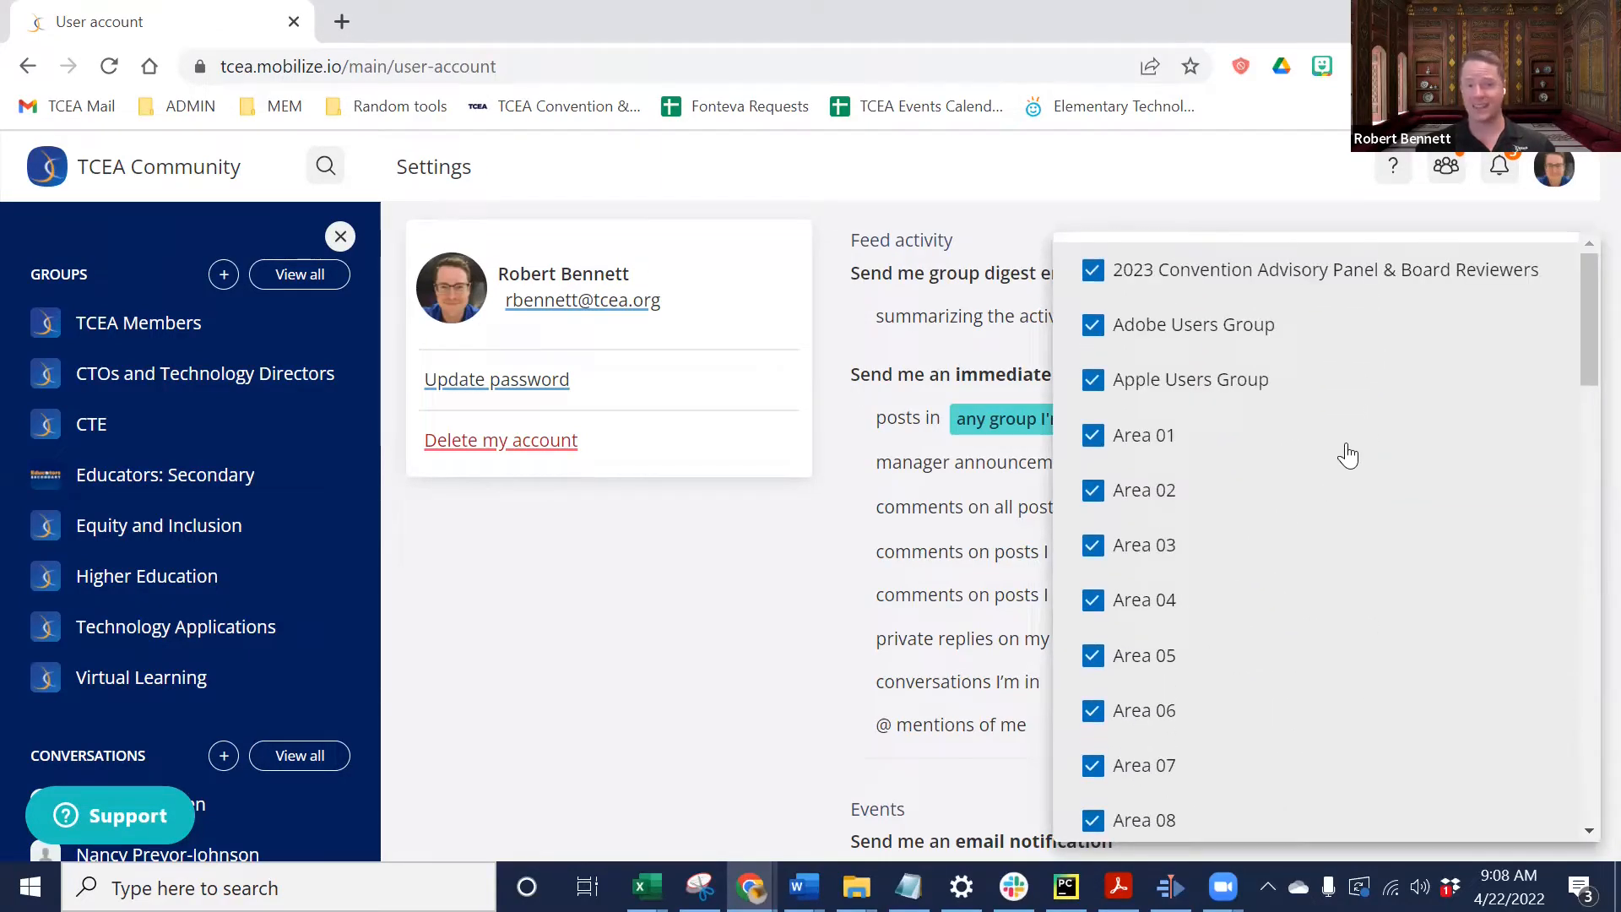
mouse_move(1334, 427)
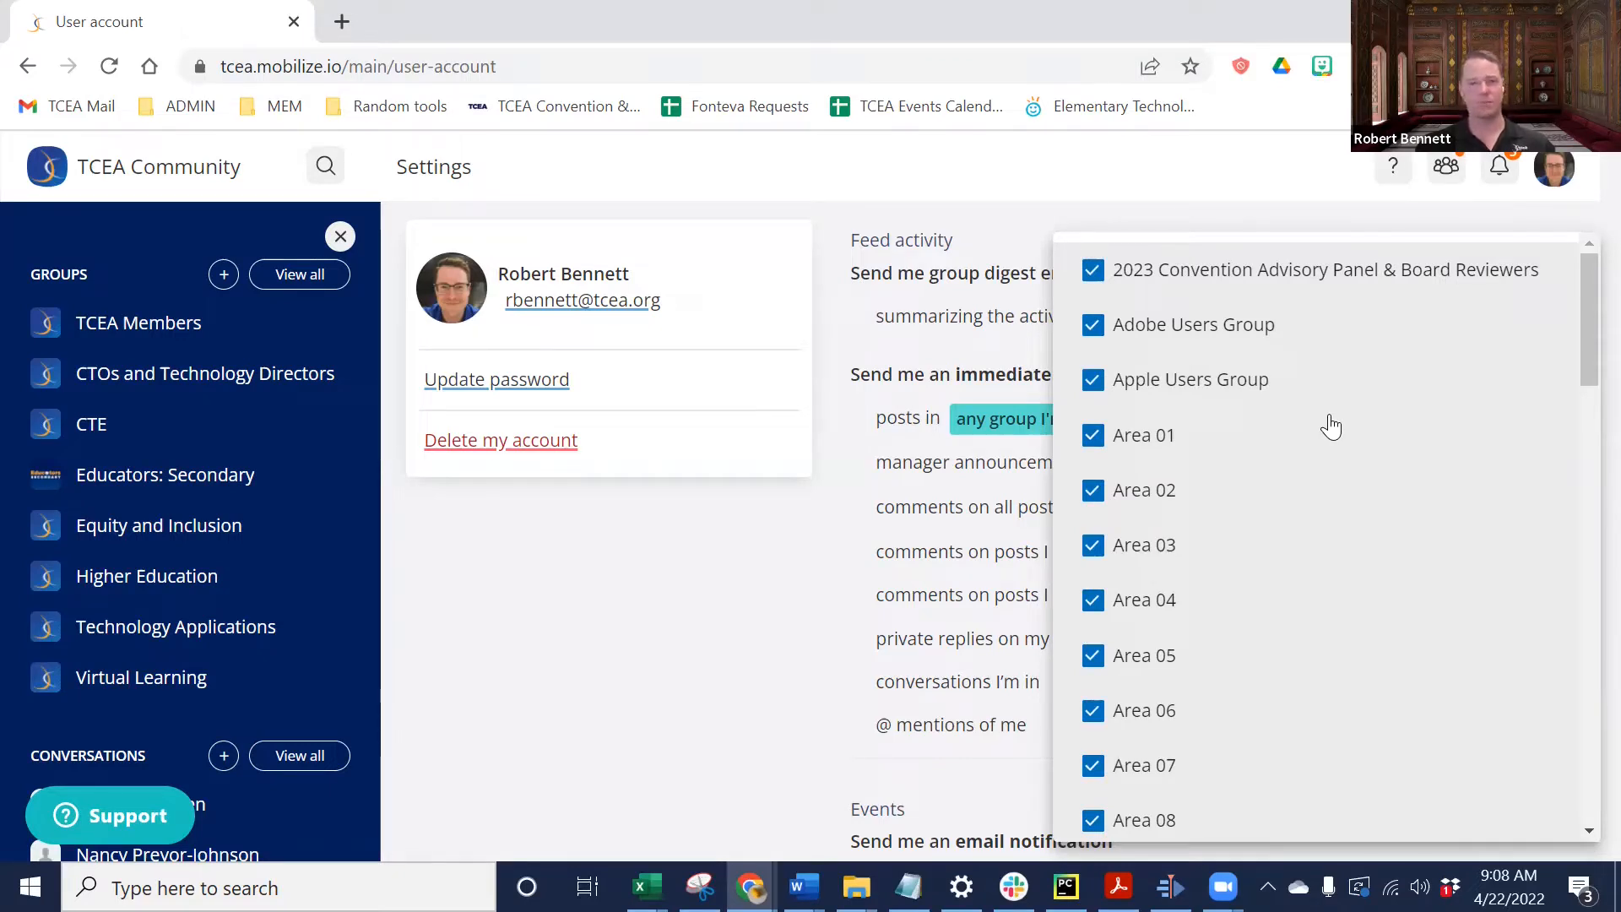
scroll("down", 3)
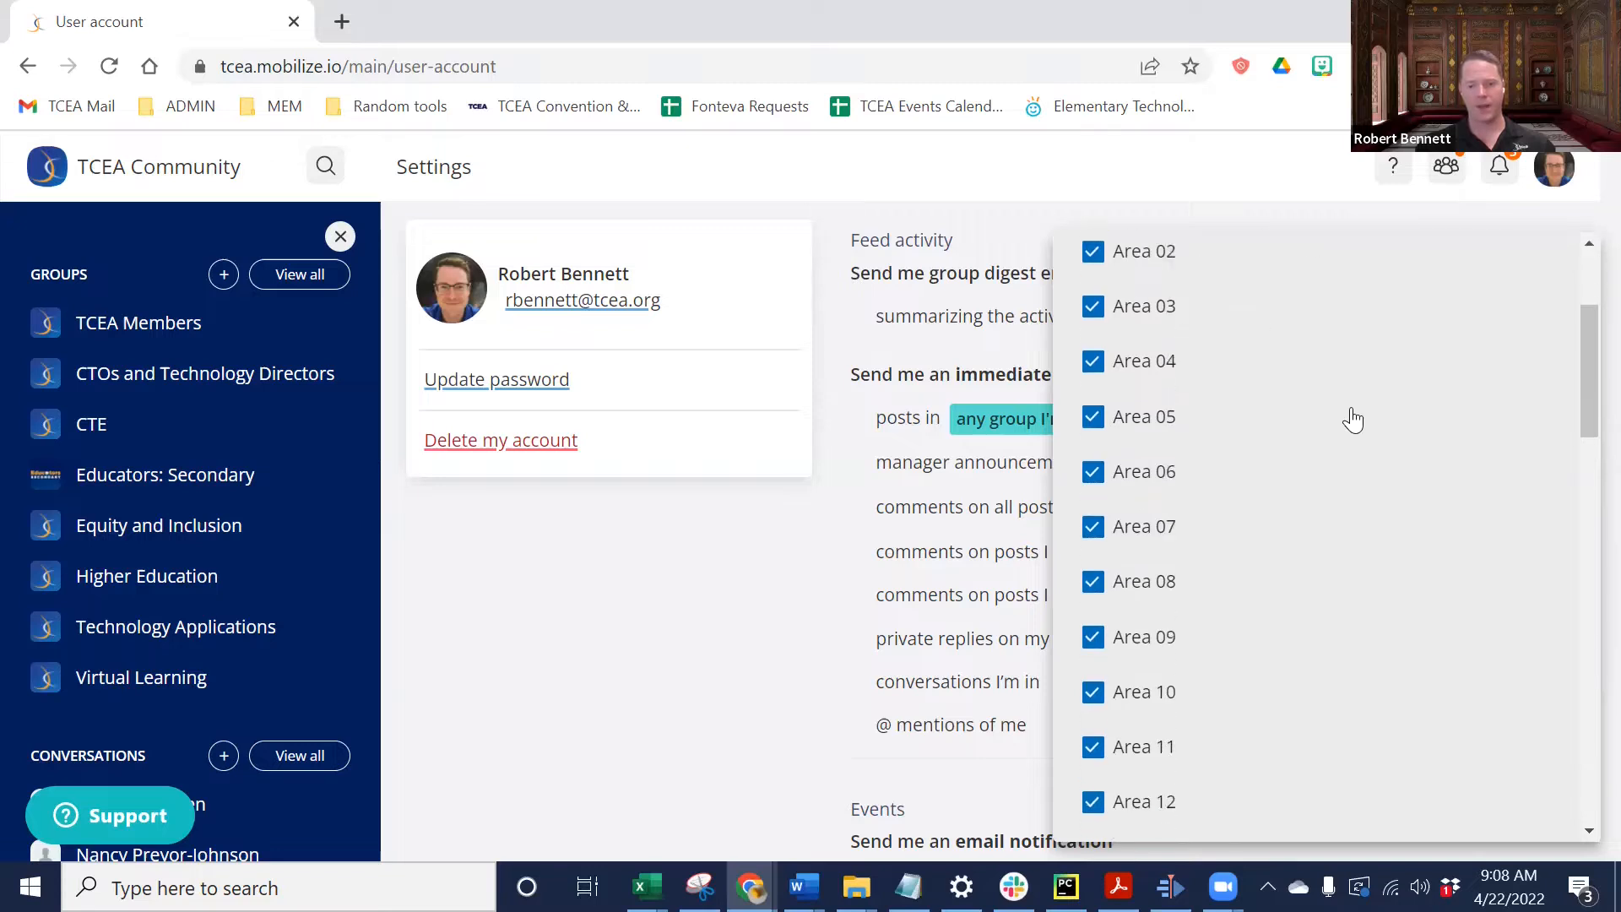
scroll("down", 3)
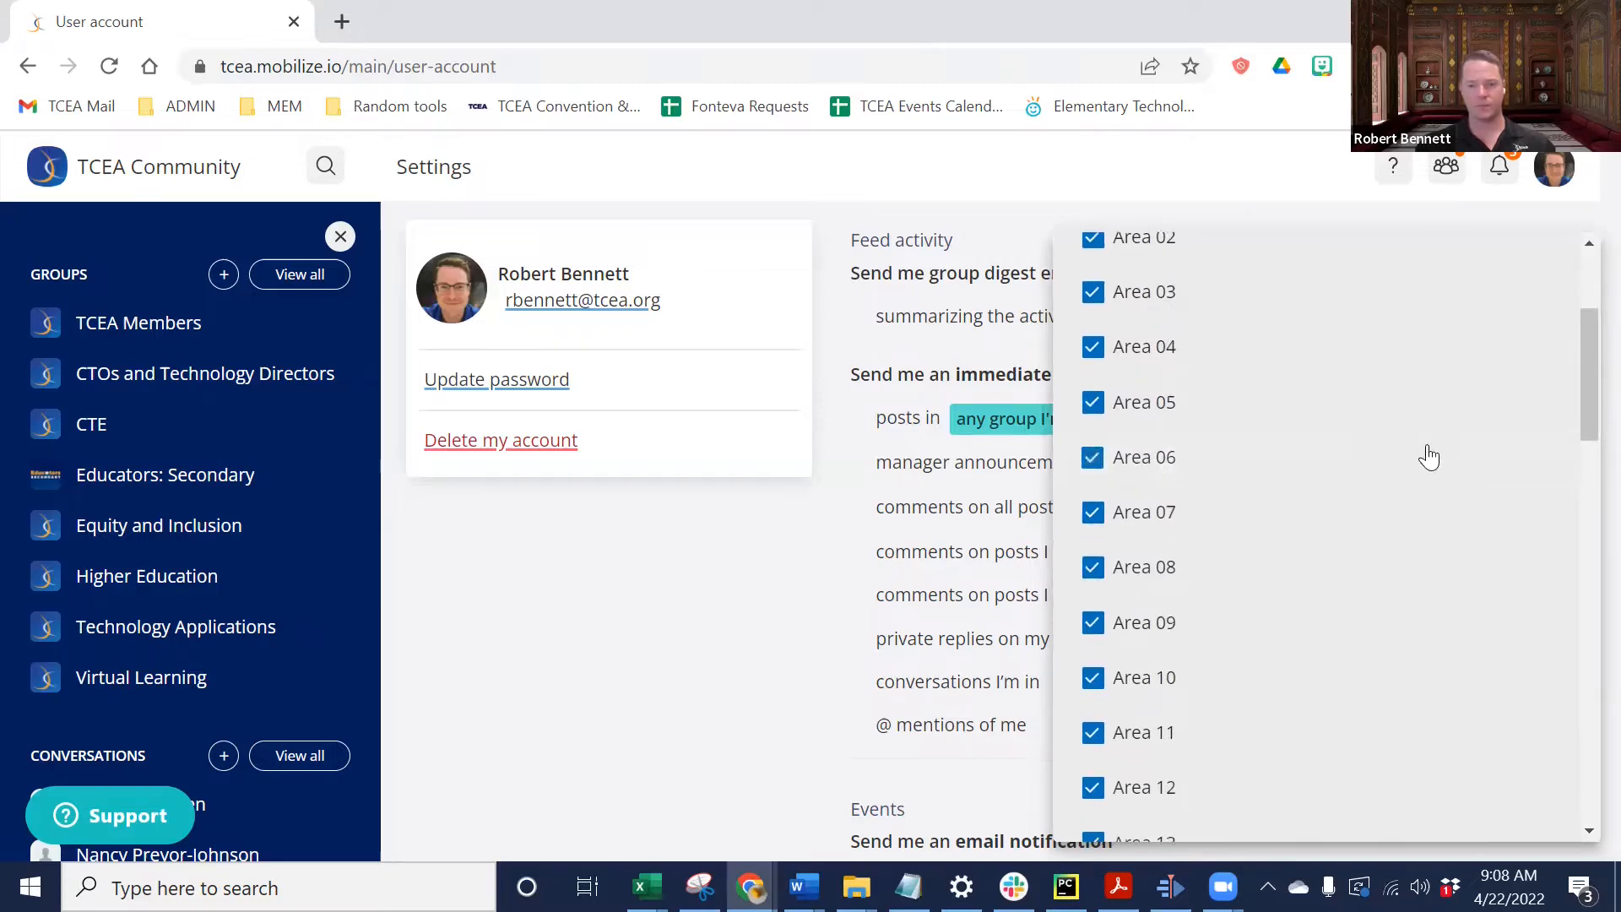
mouse_move(1197, 477)
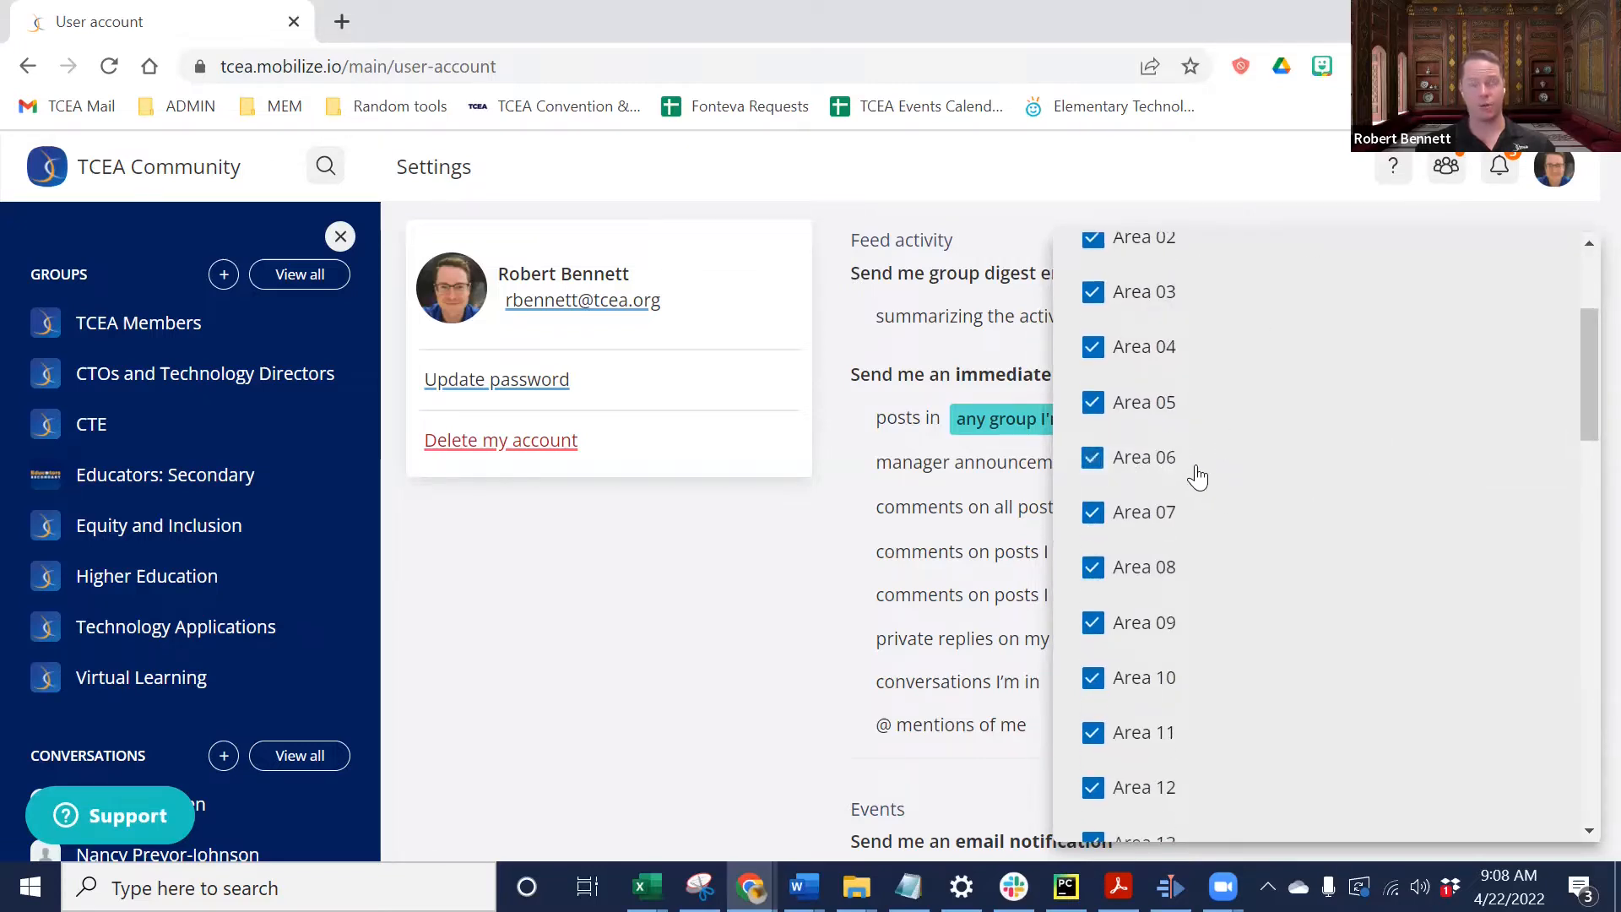
mouse_move(1213, 466)
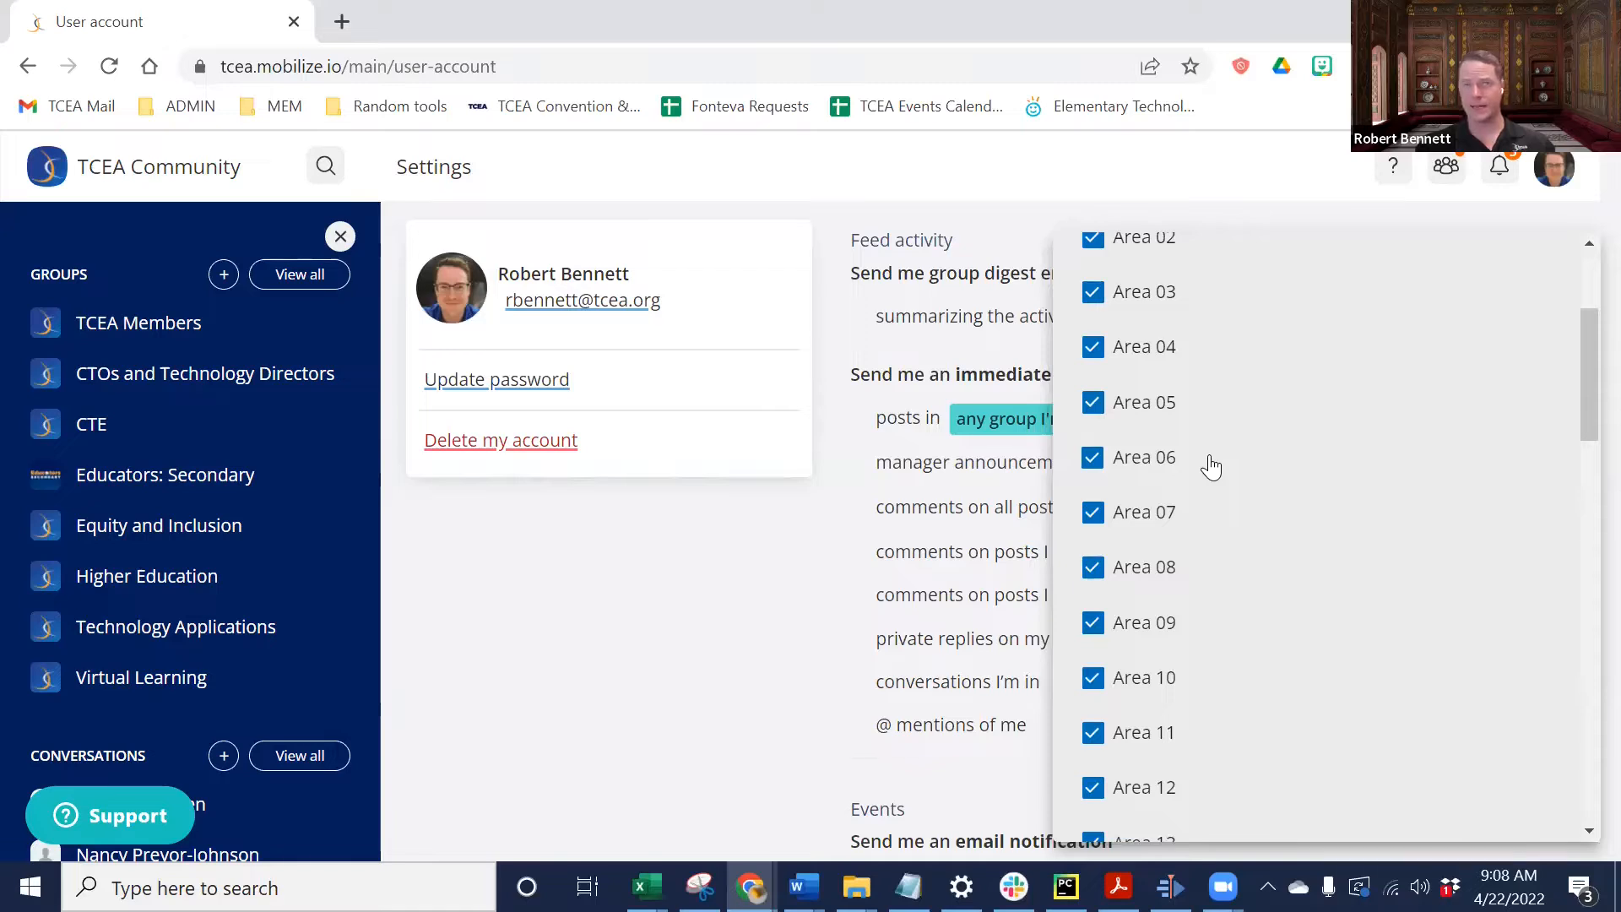
mouse_move(1155, 468)
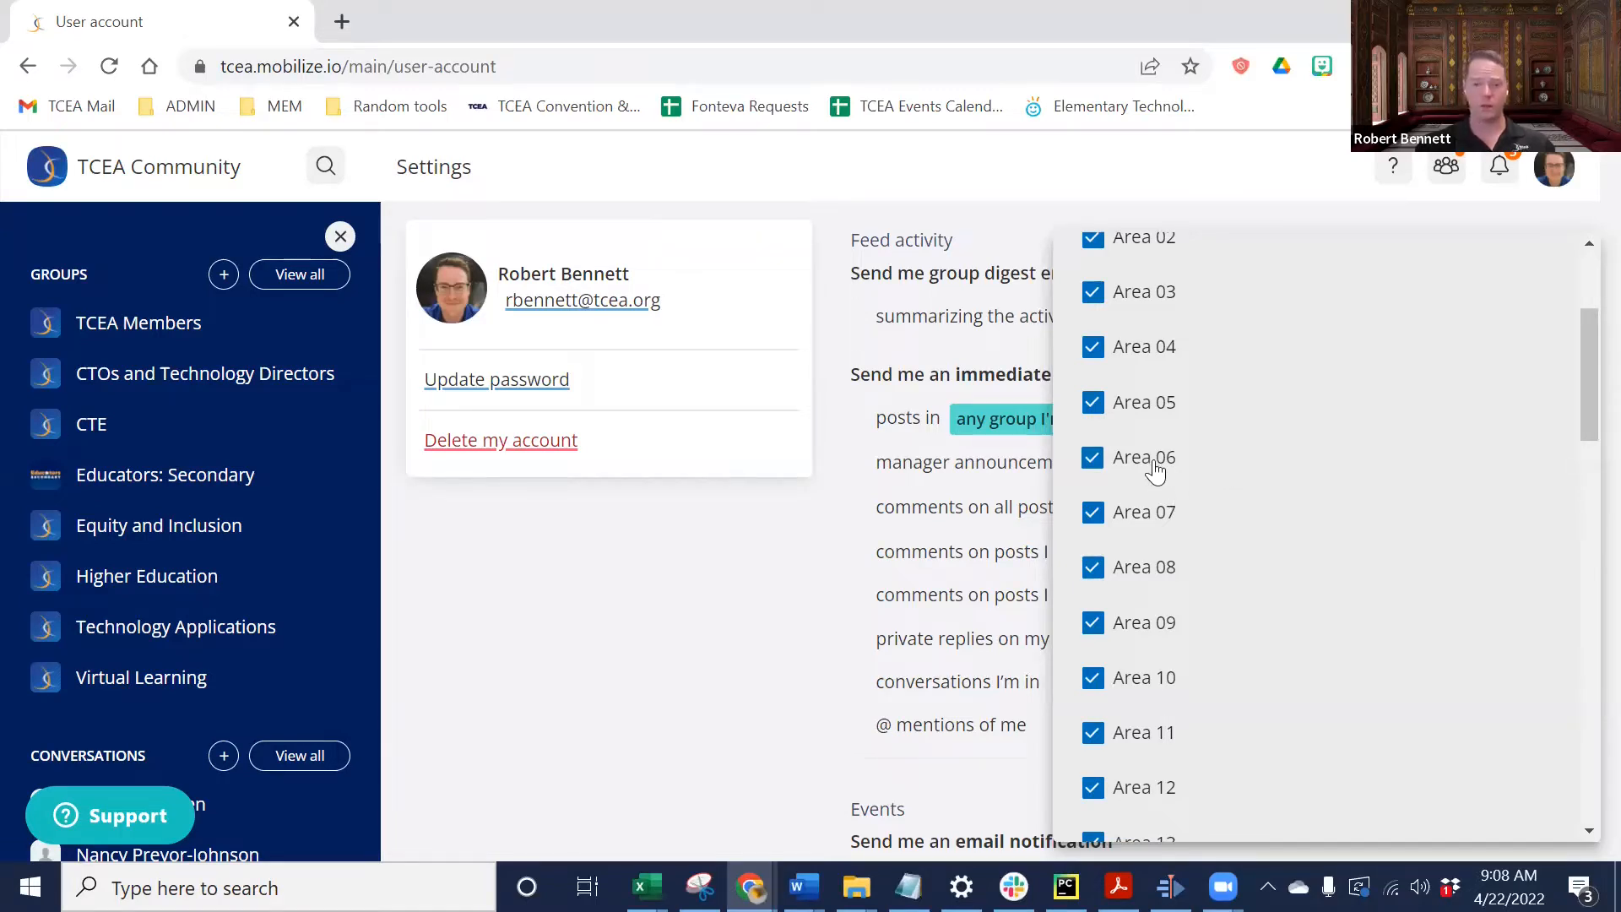
mouse_move(1309, 463)
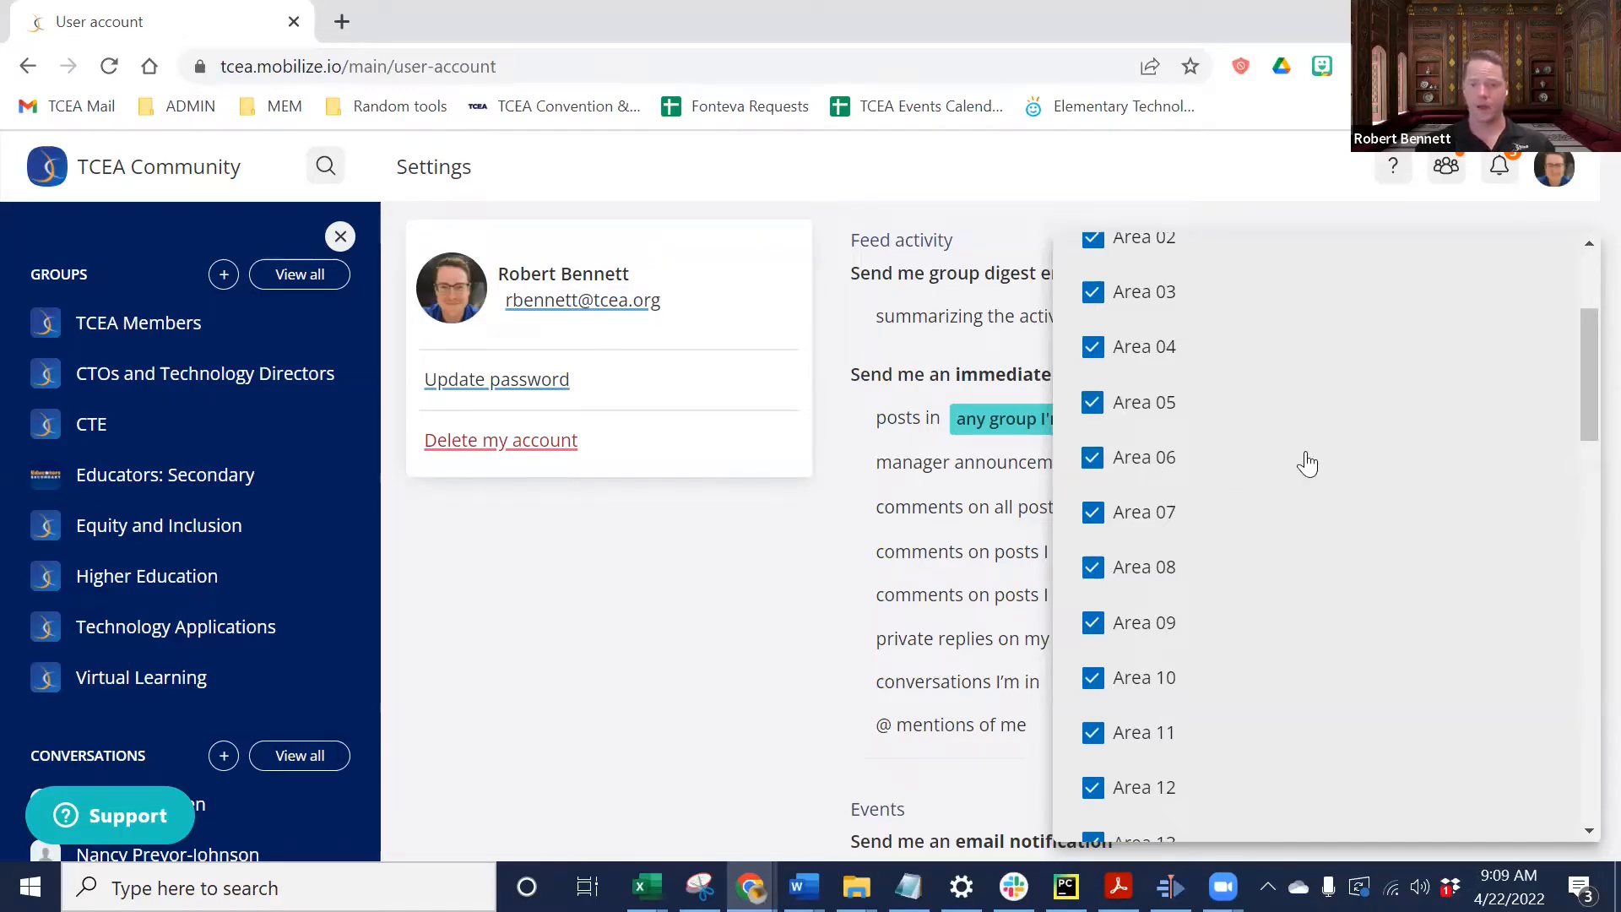
mouse_move(817, 591)
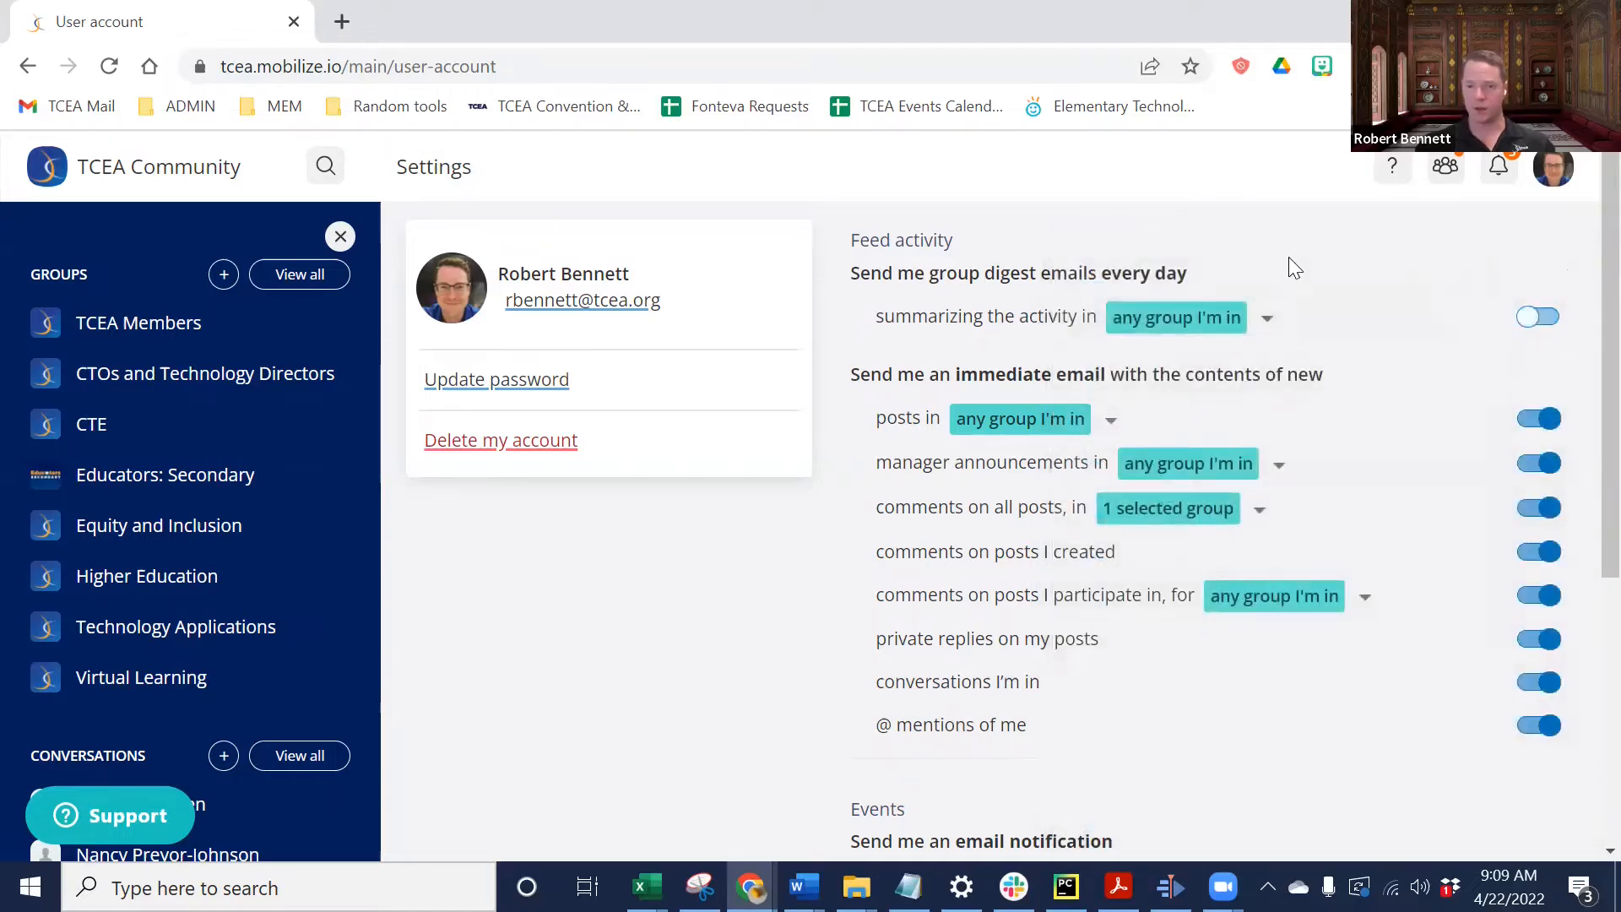
mouse_move(964, 363)
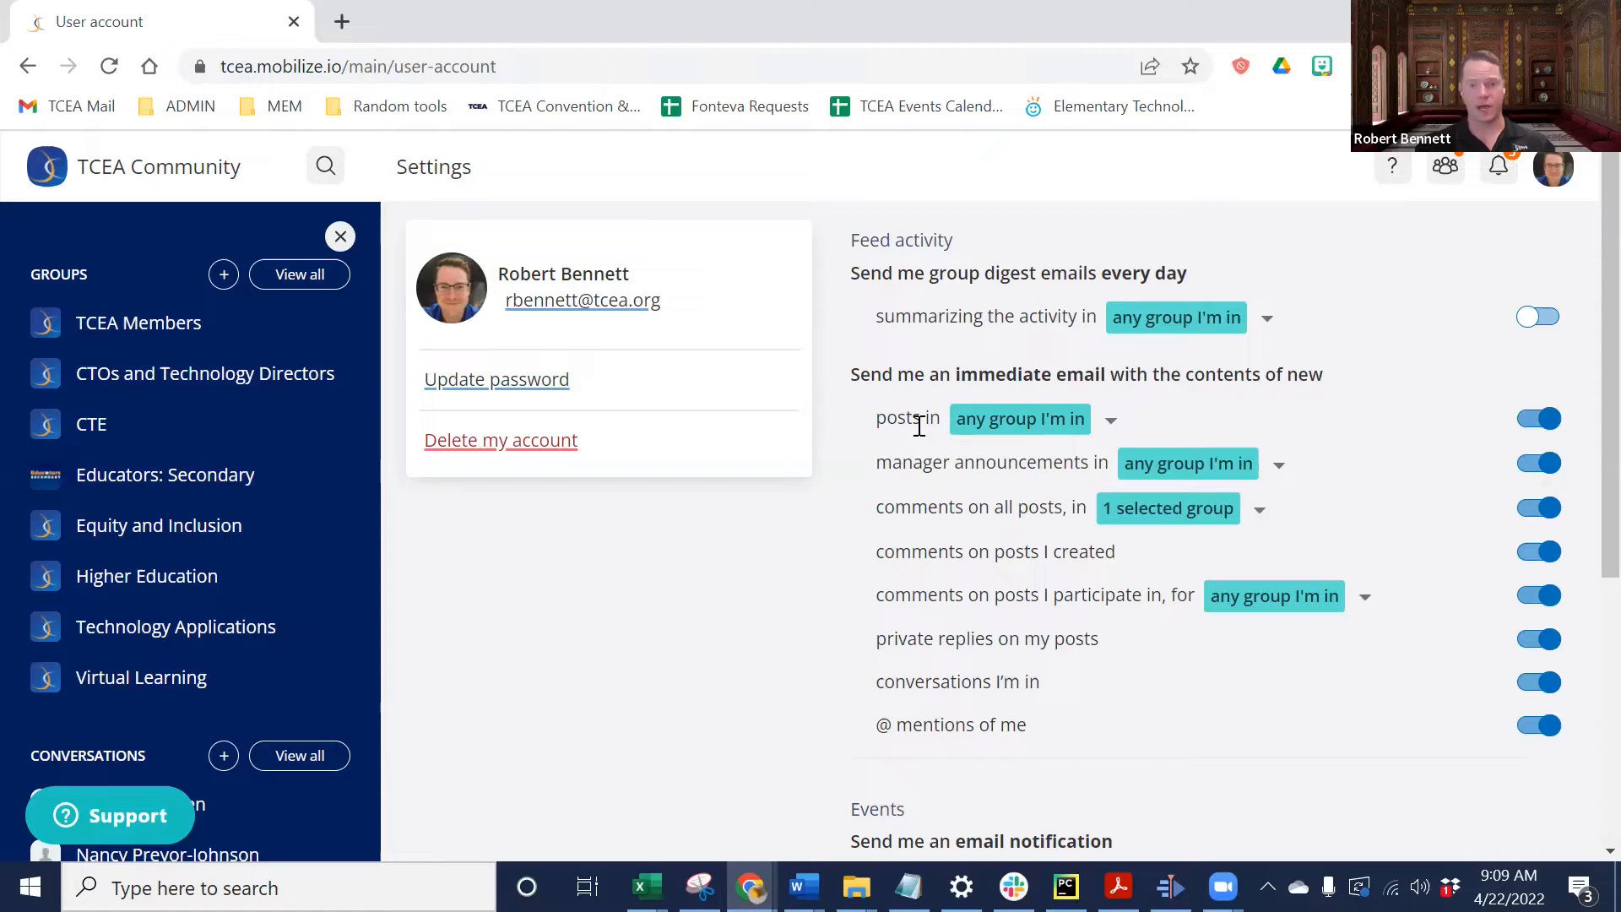
mouse_move(1065, 427)
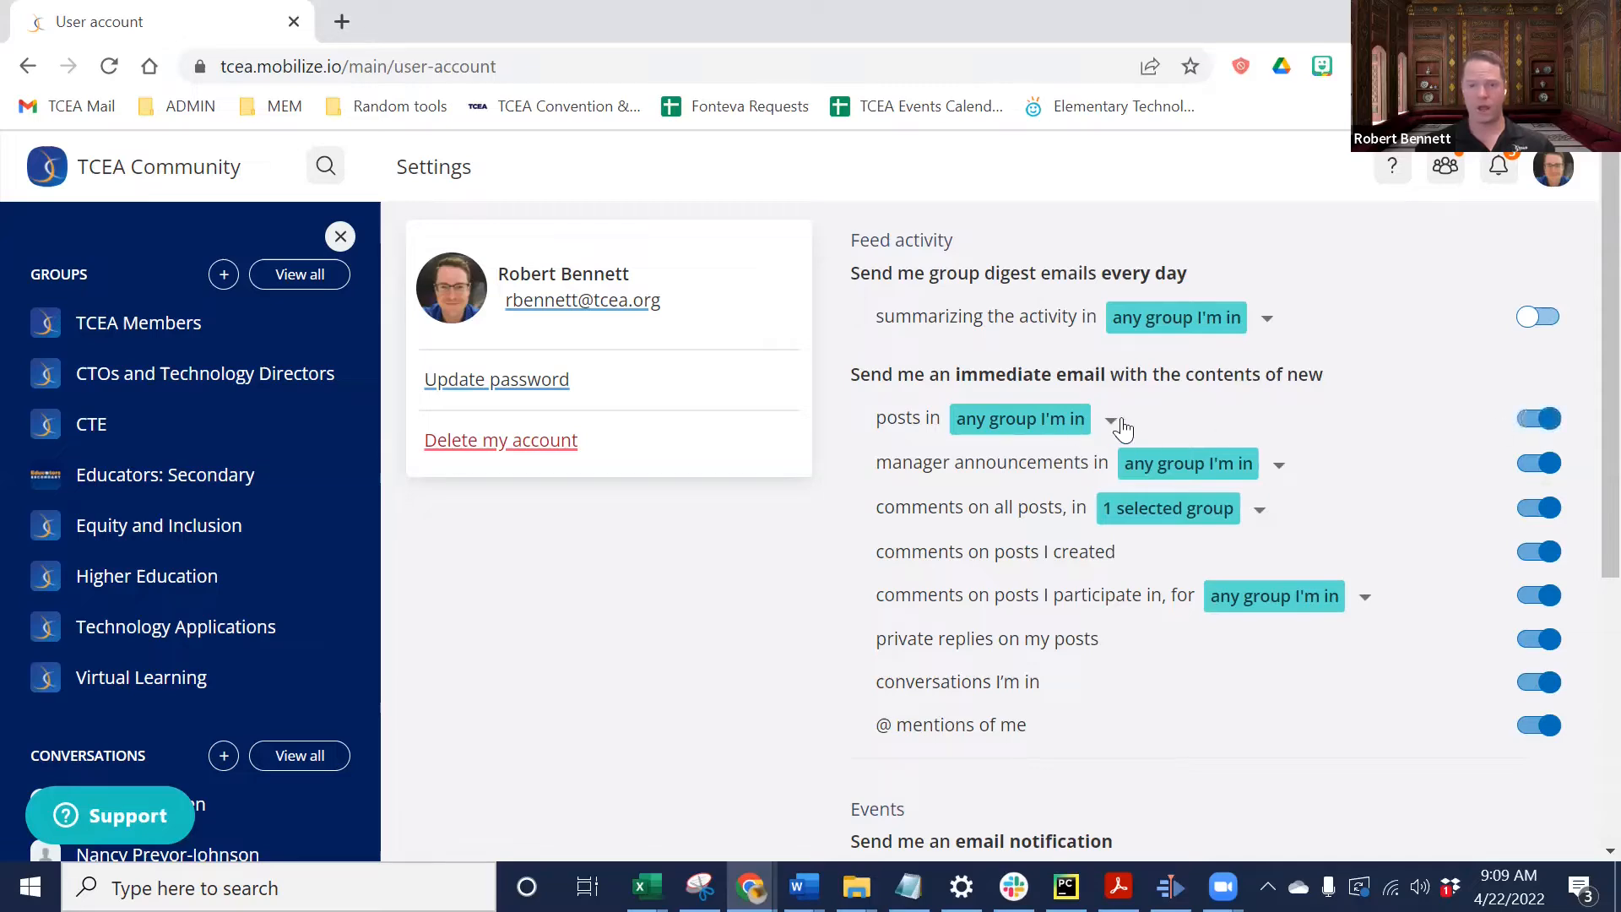
Limit immediate emails for comments on all posts to one selected group
left_click(1115, 419)
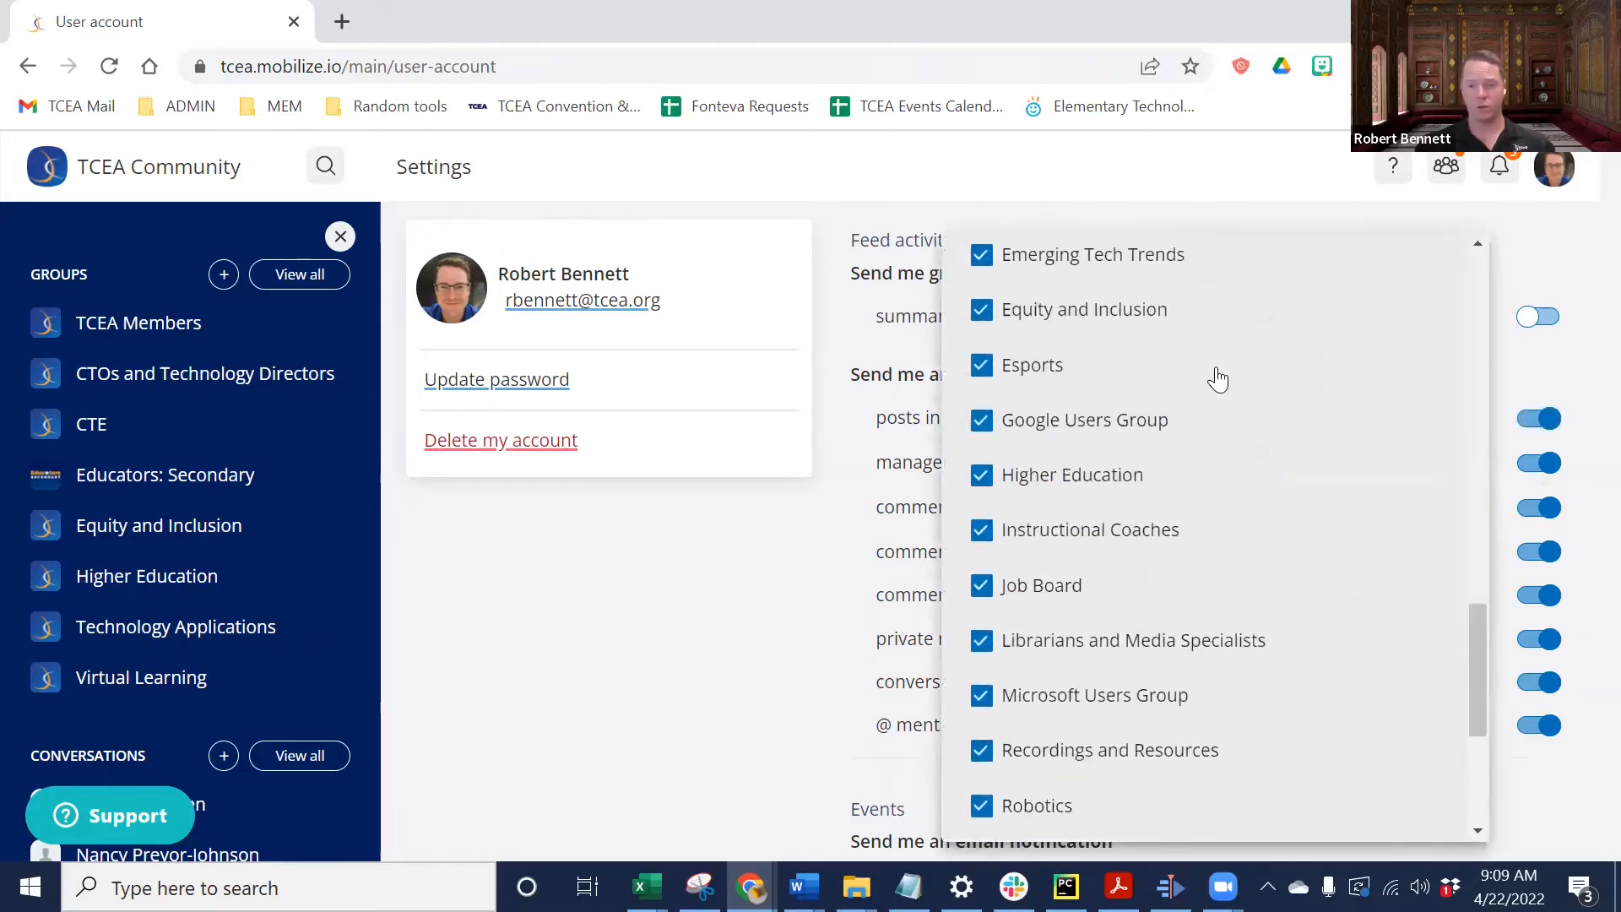
scroll("up", 3)
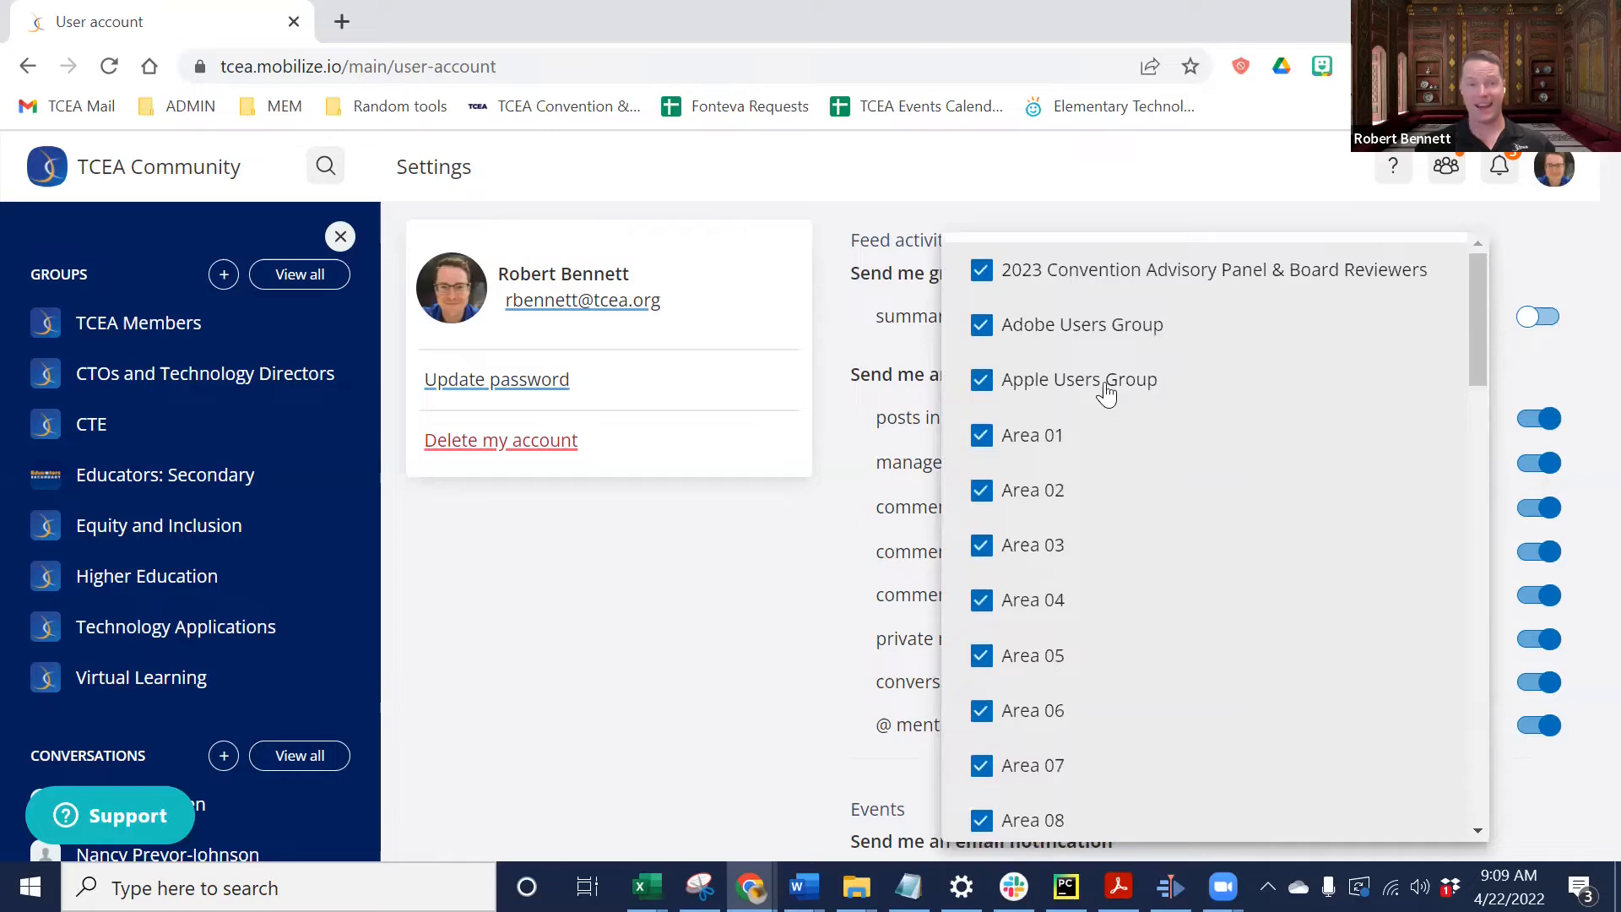
mouse_move(1105, 331)
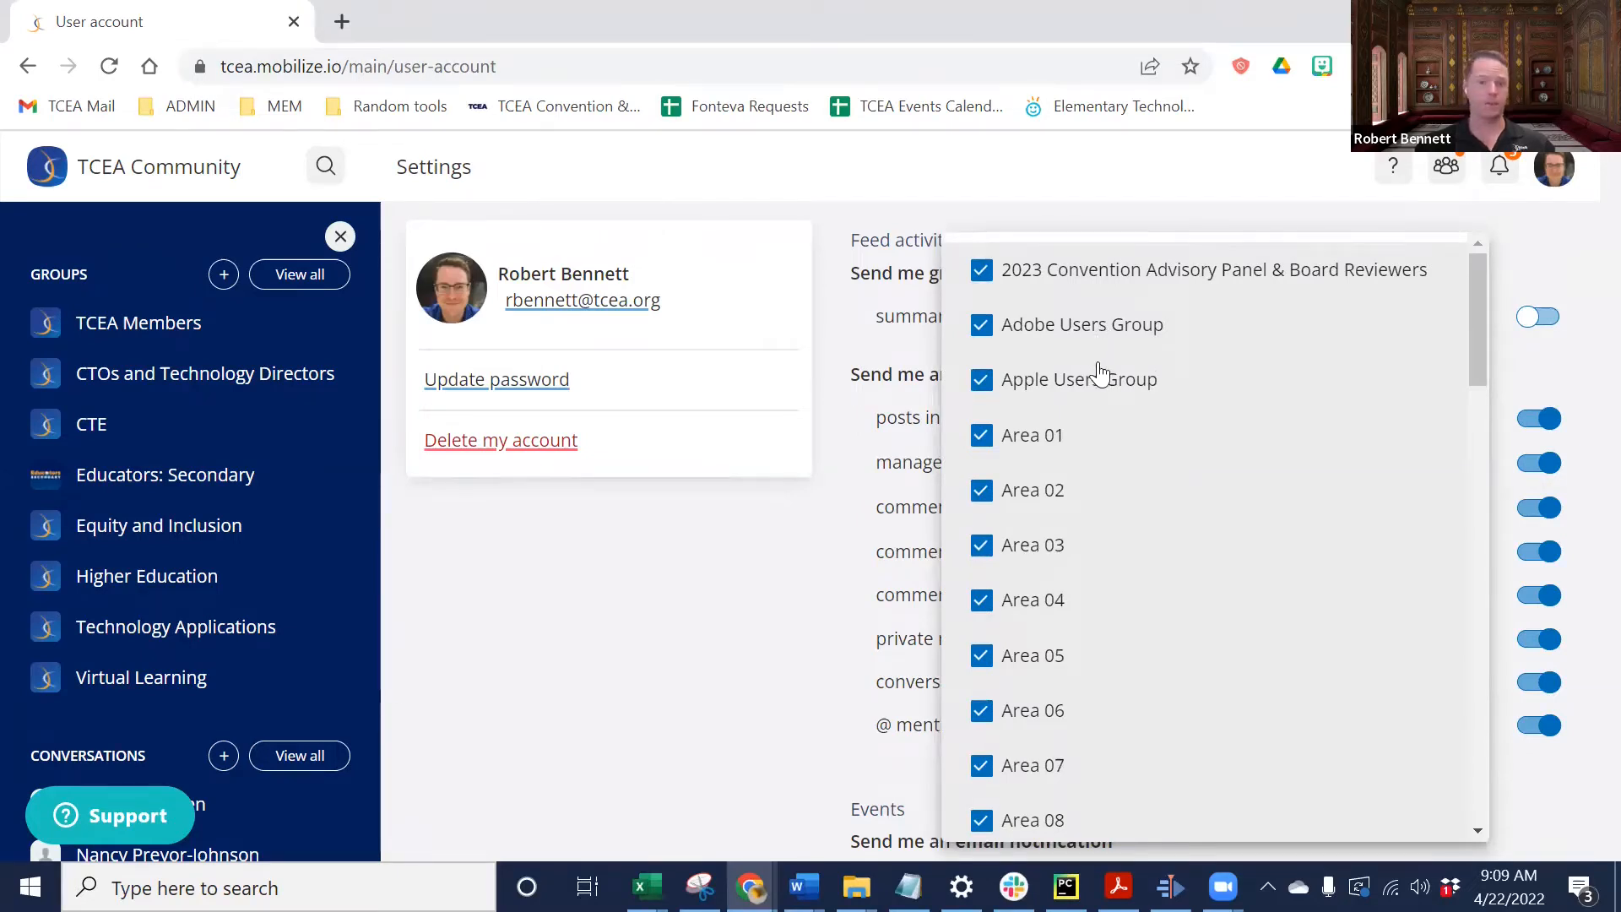
scroll("down", 3)
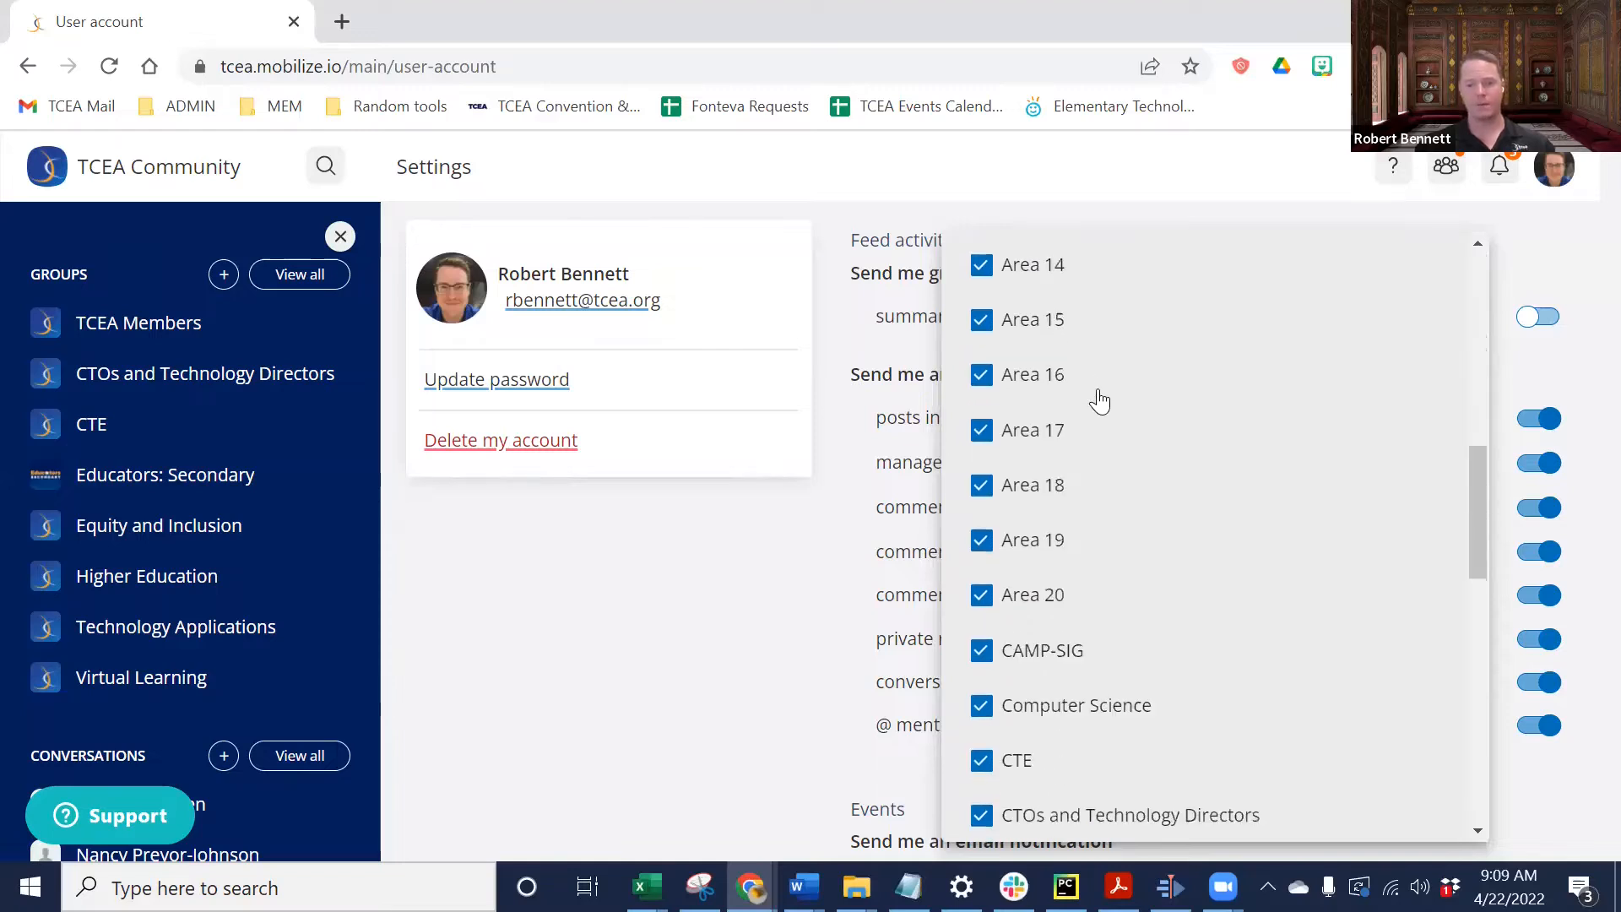
scroll("down", 3)
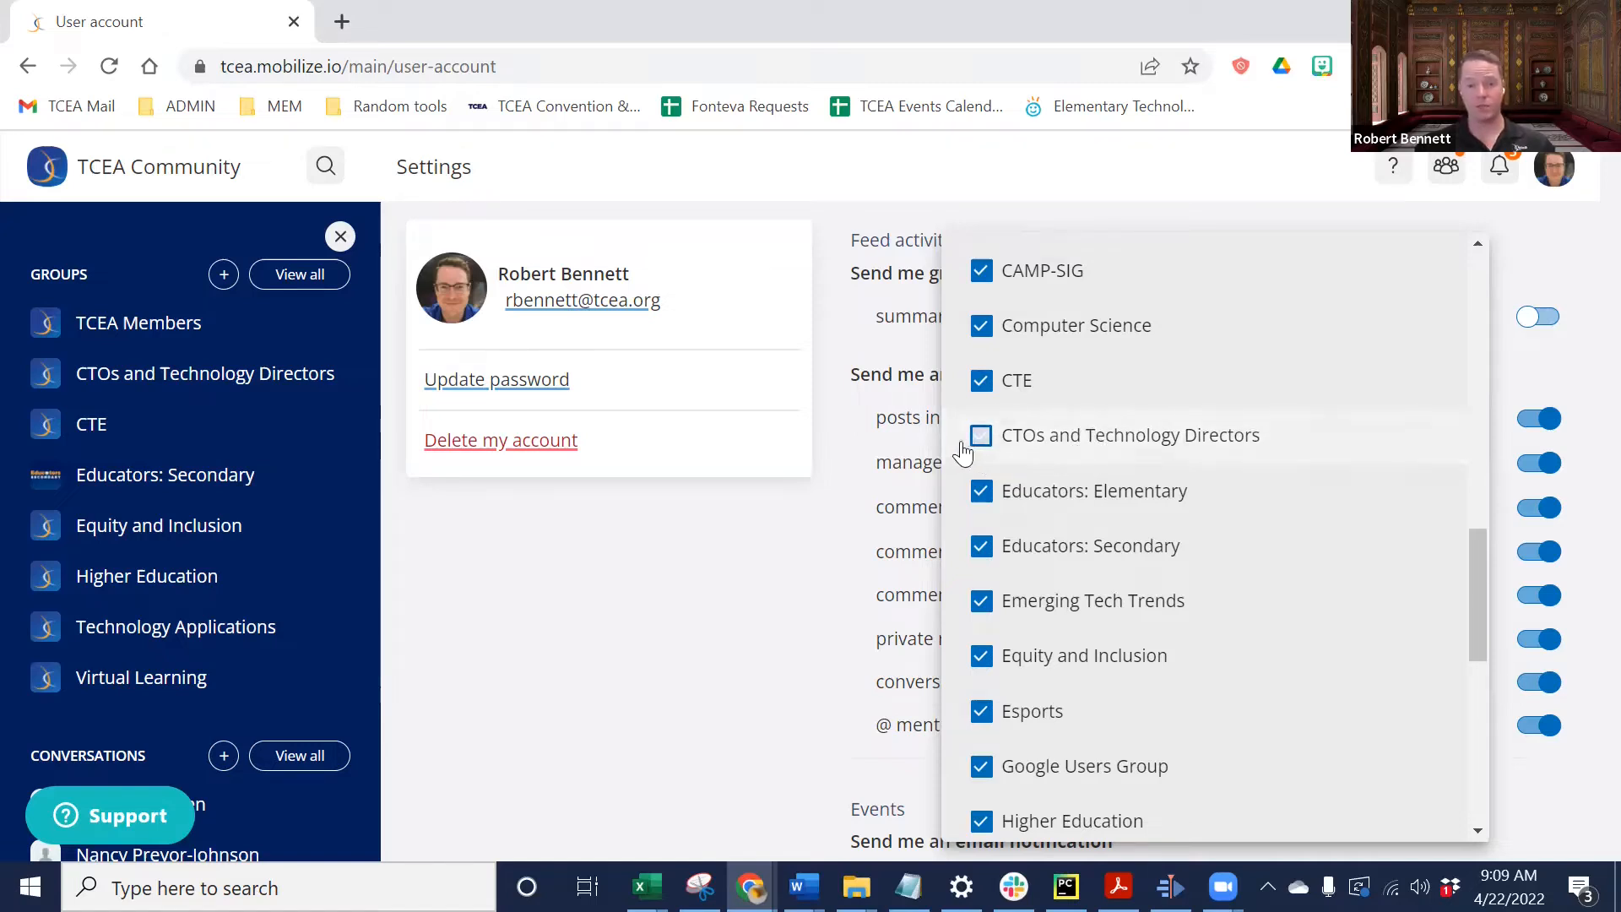
left_click(979, 434)
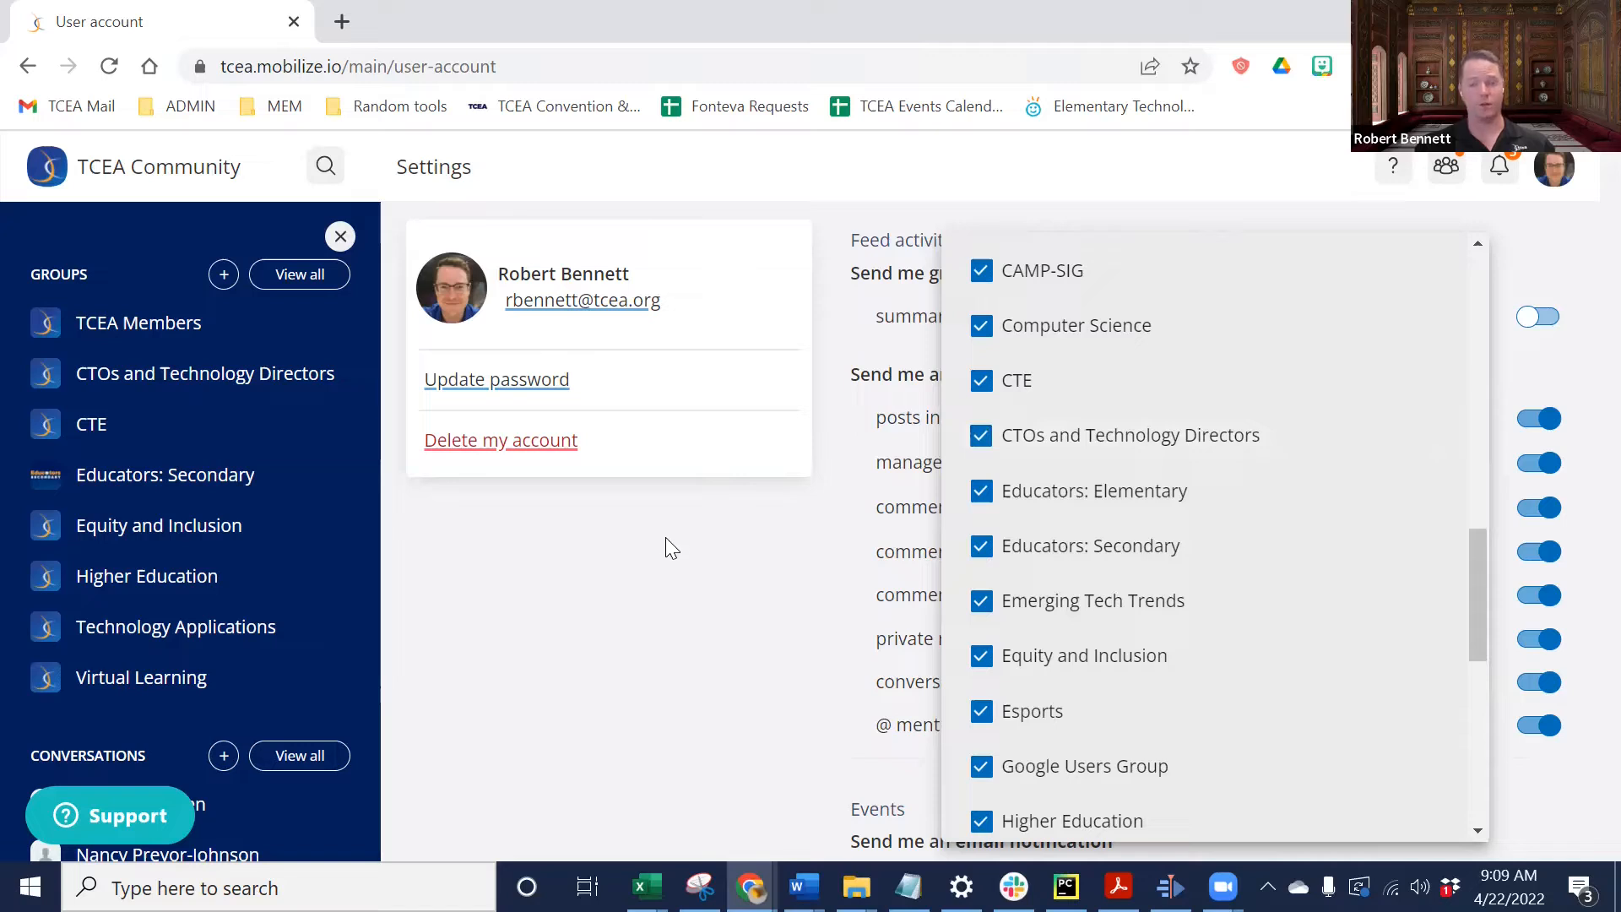
mouse_move(729, 559)
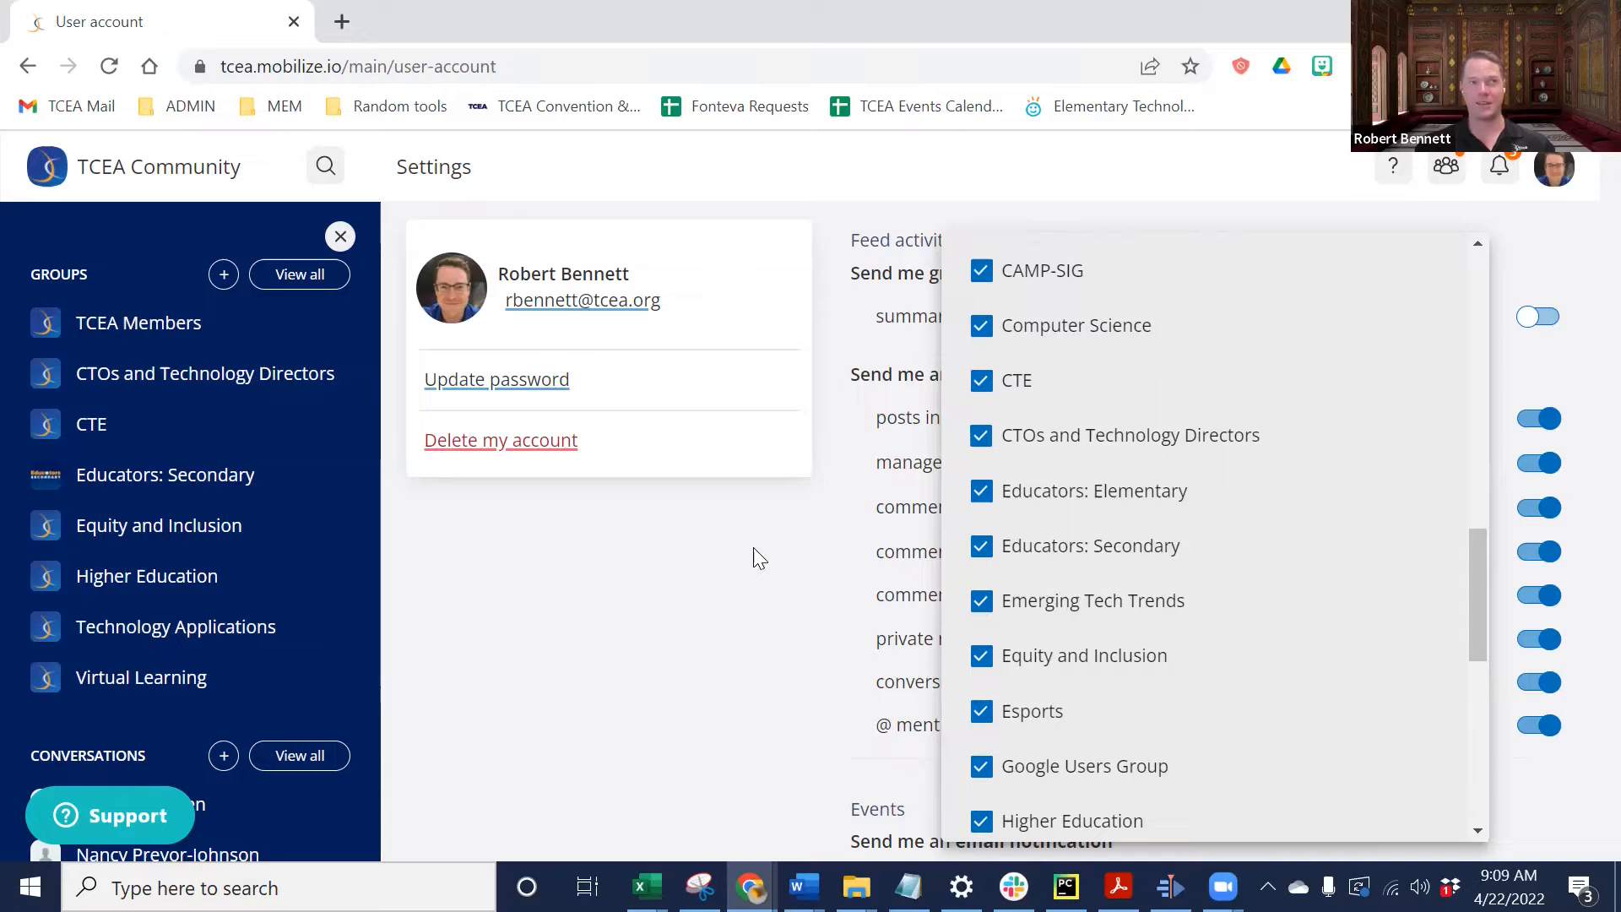
mouse_move(801, 582)
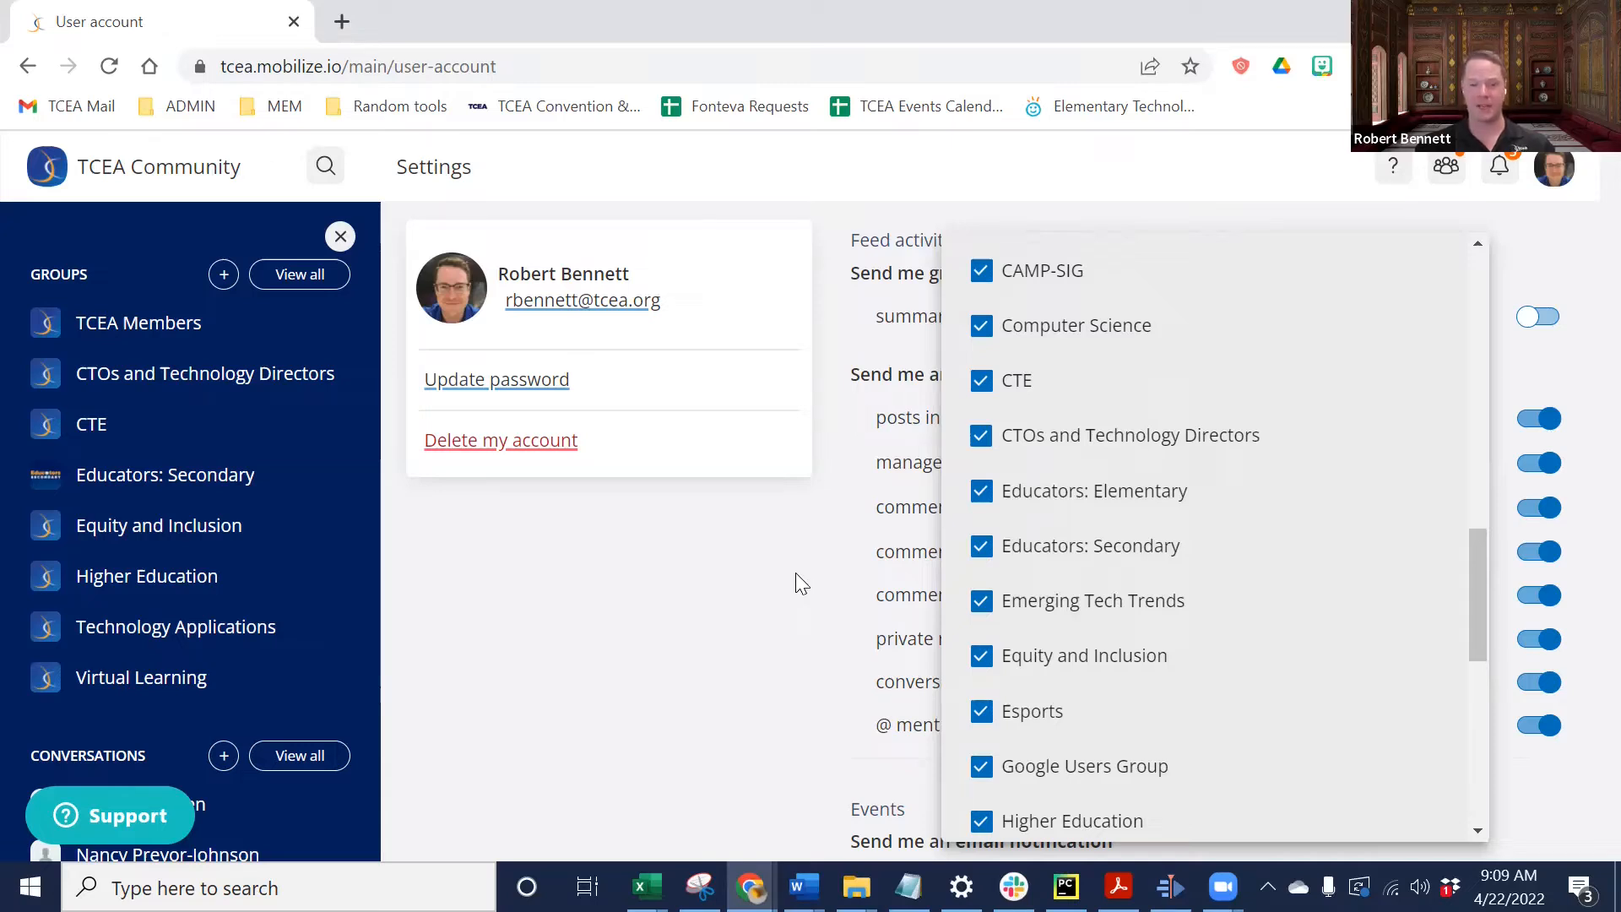
mouse_move(726, 610)
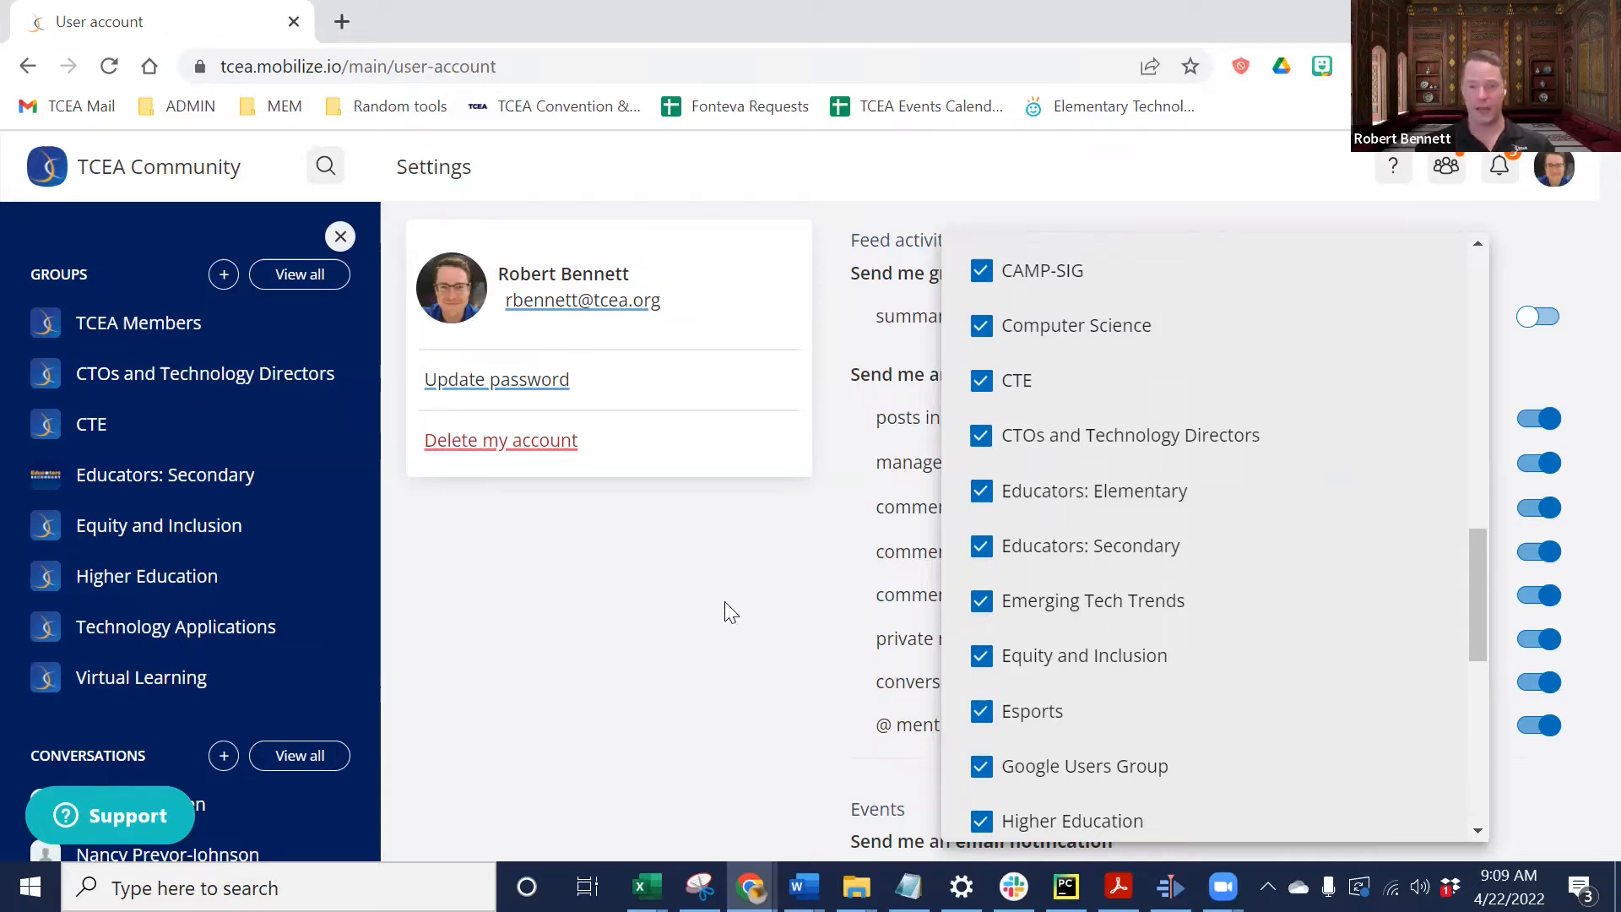
left_click(729, 610)
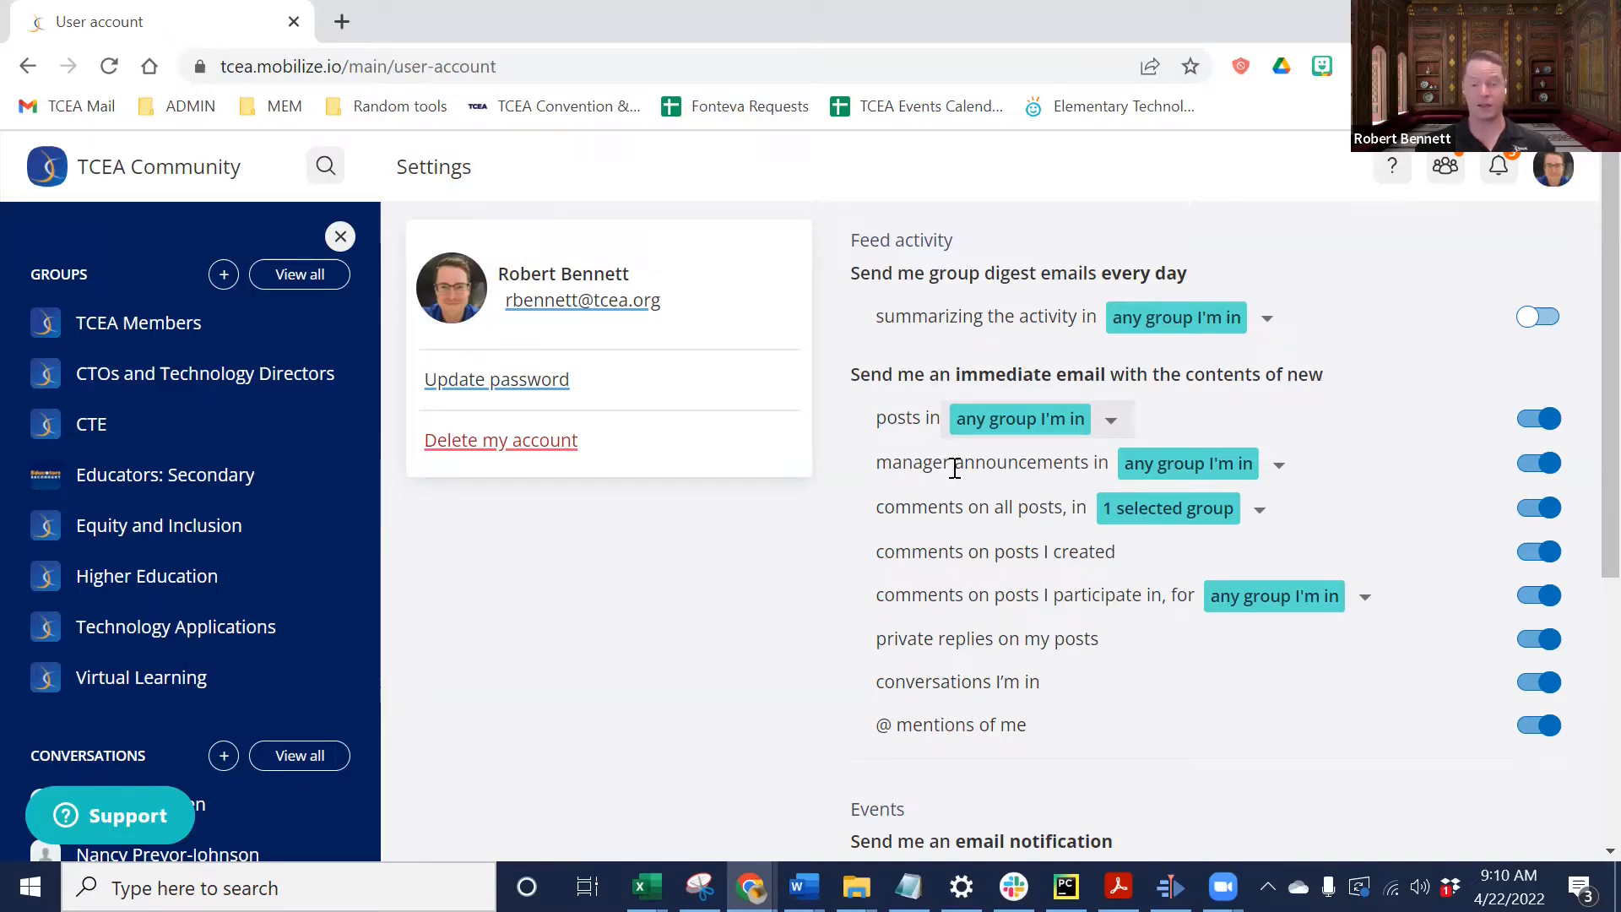
mouse_move(1251, 468)
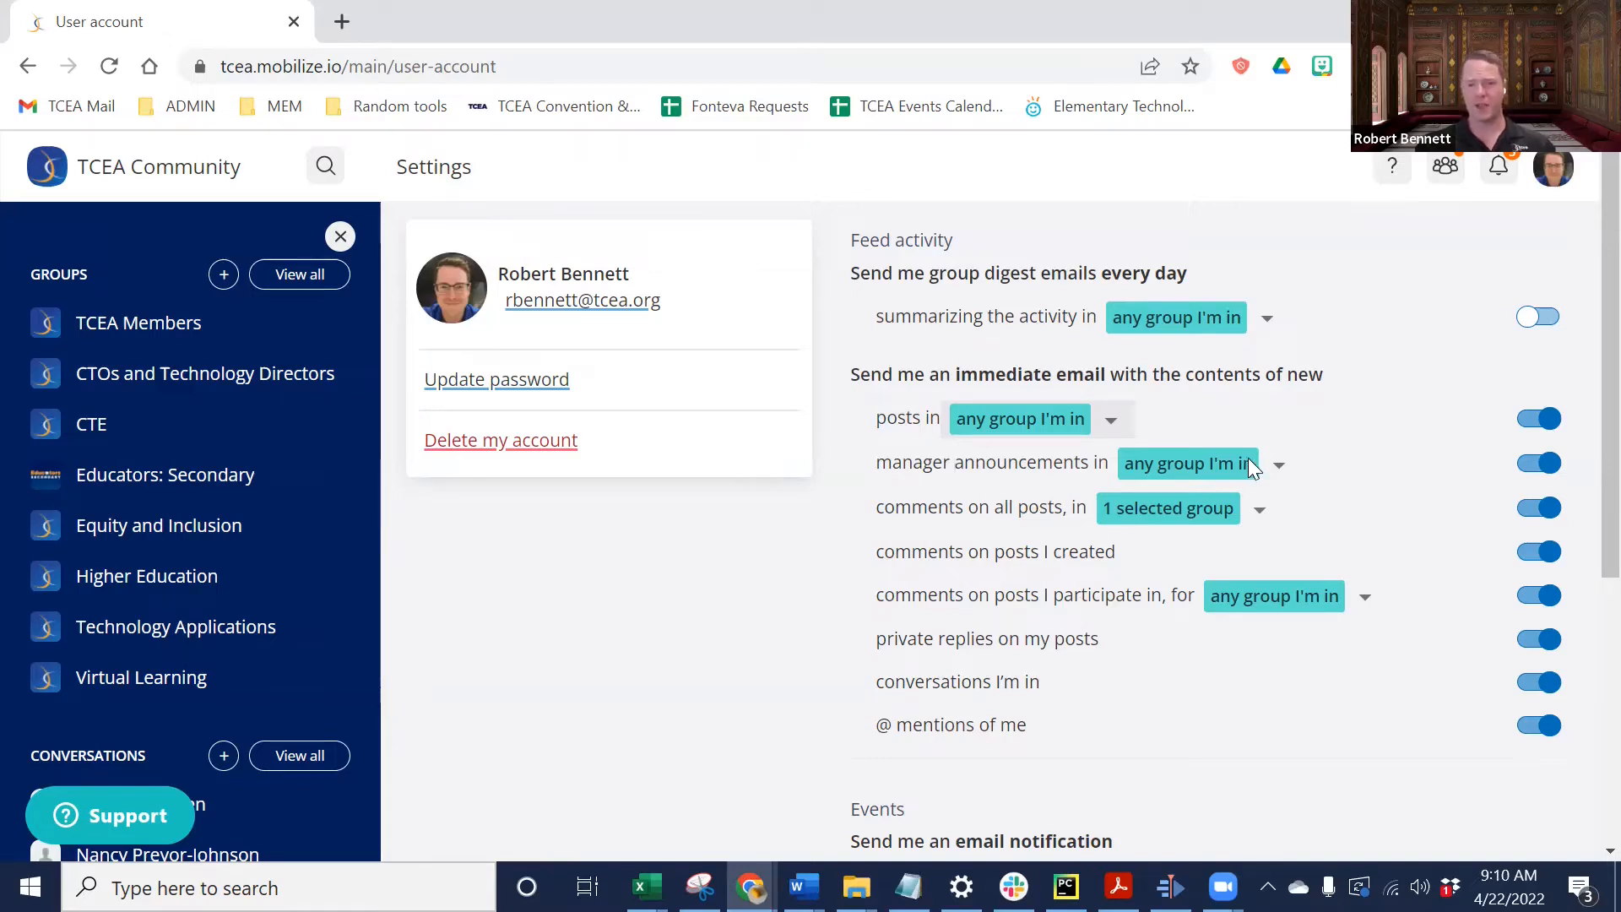
Review the notification toggles, keeping daily digest off and immediate emails on
left_click(1540, 463)
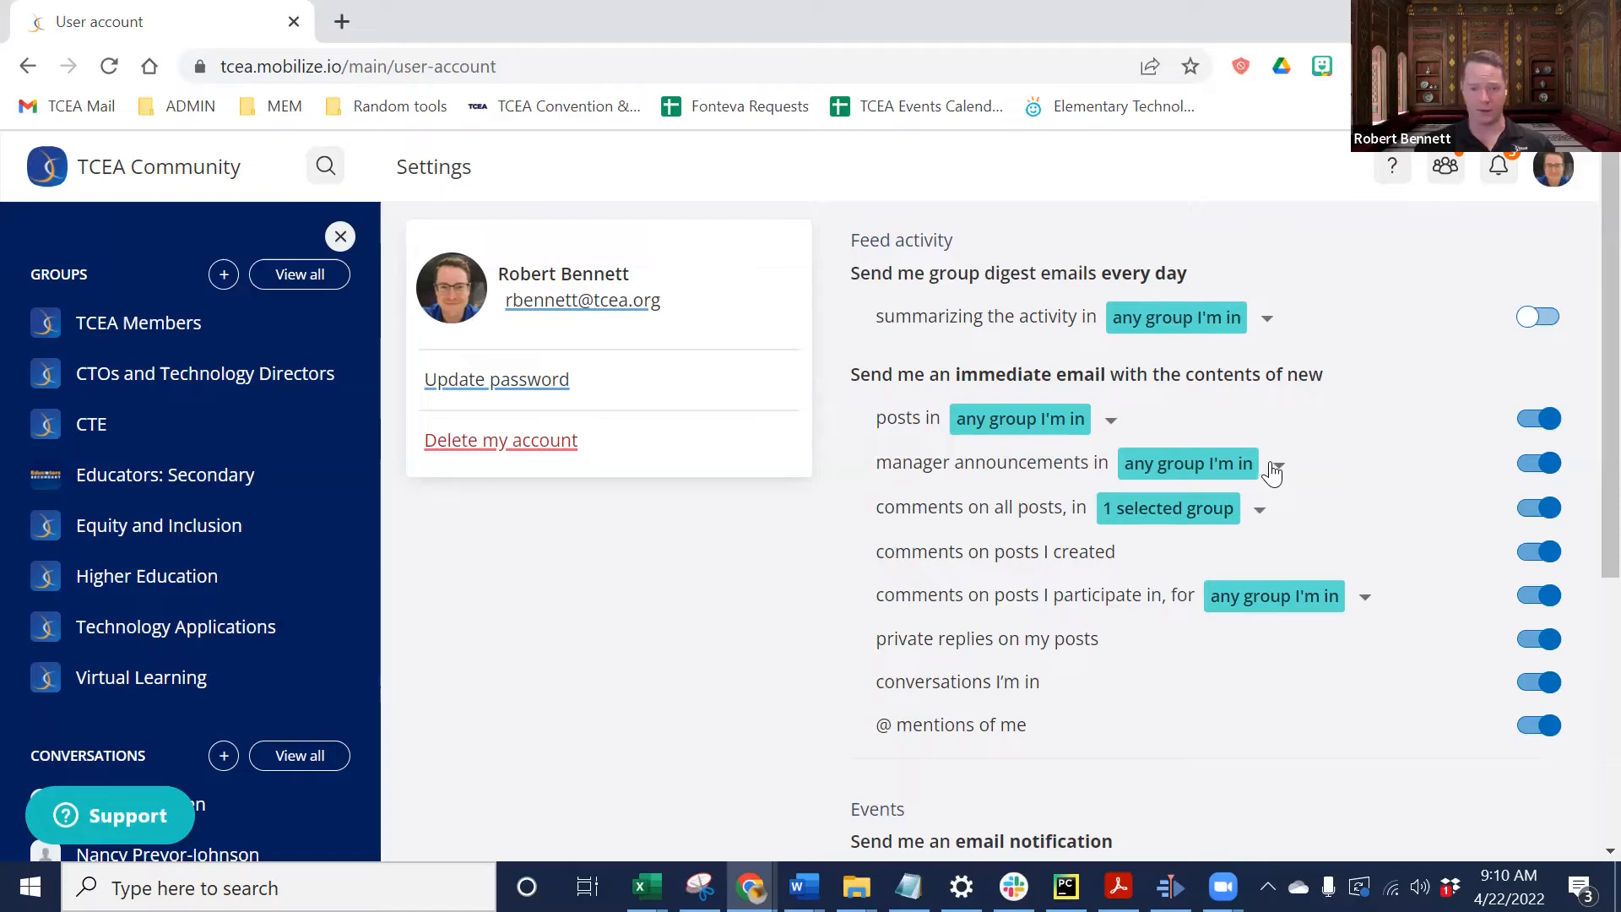
mouse_move(1042, 509)
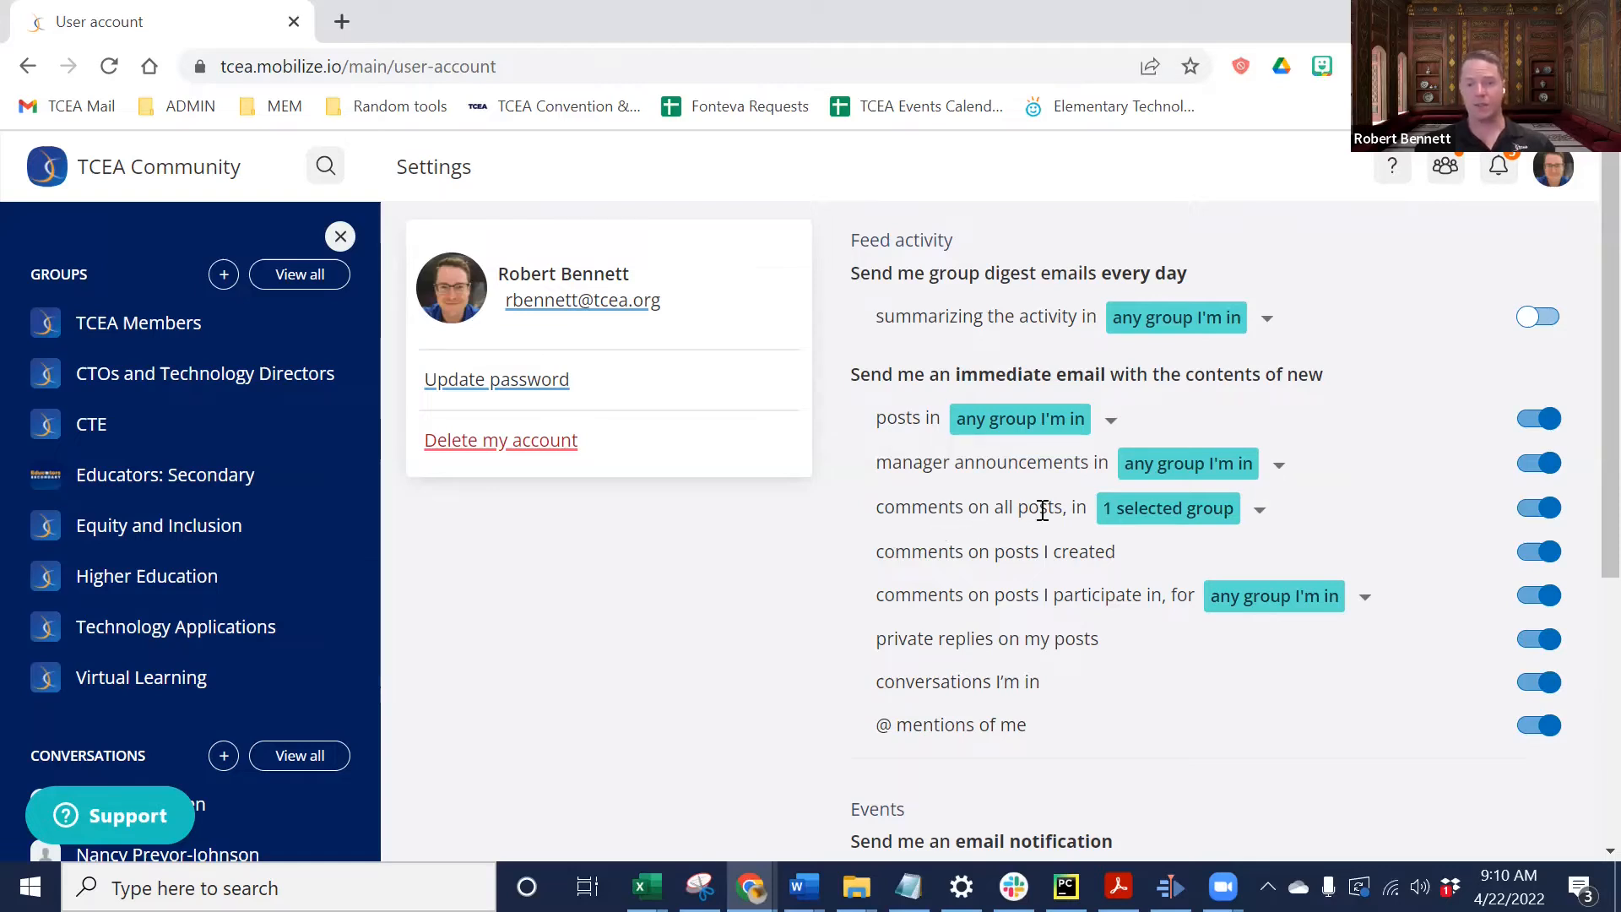
mouse_move(778, 547)
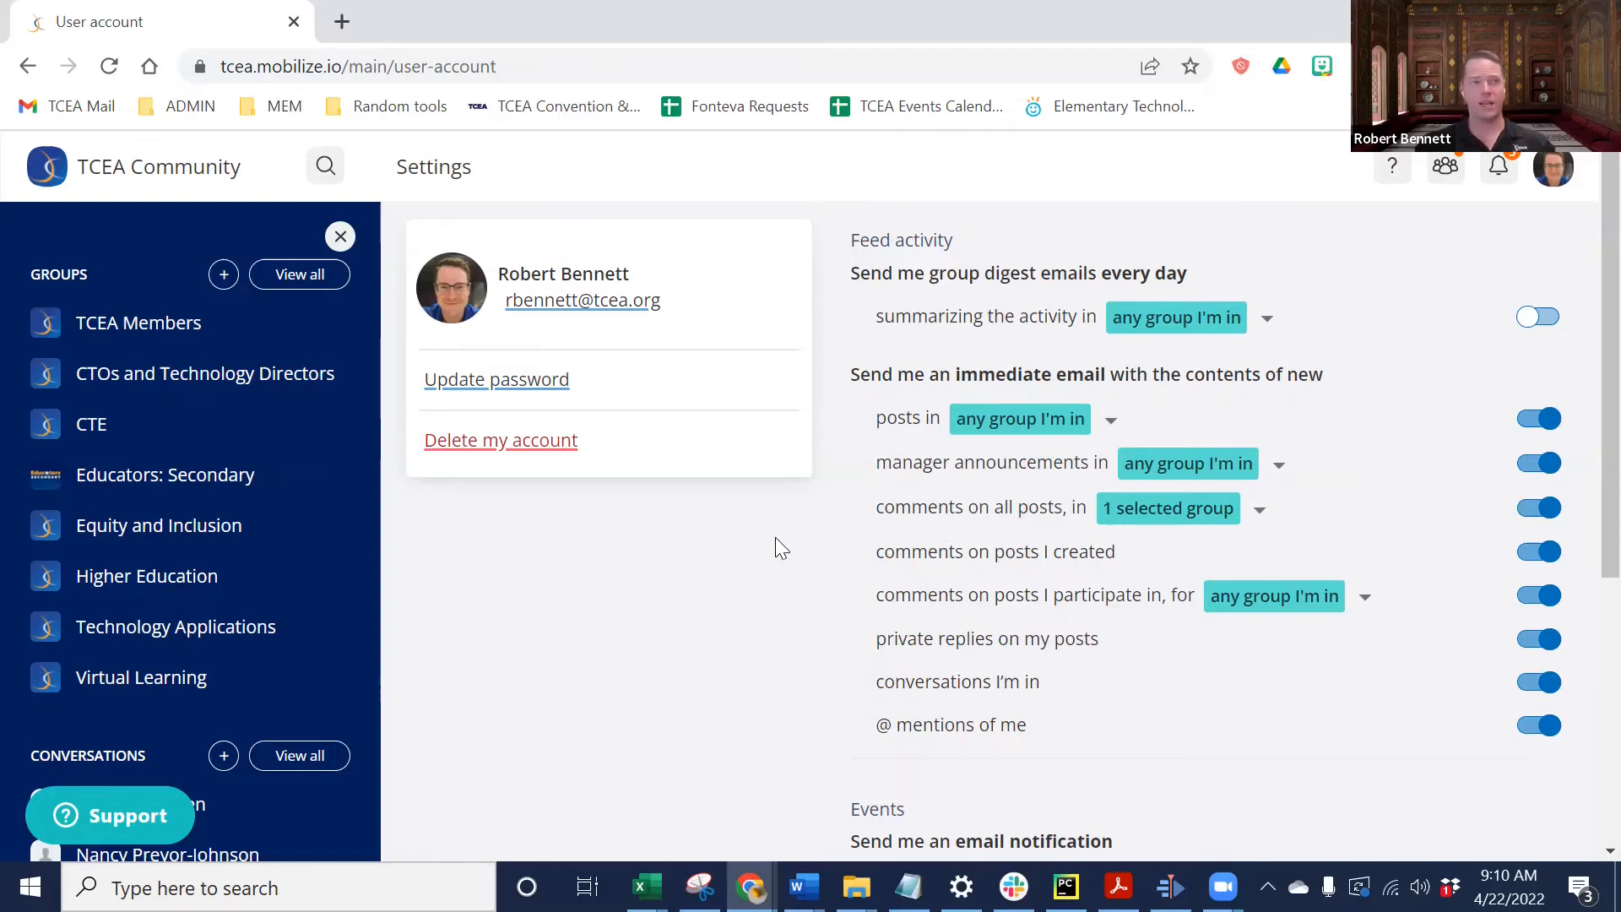
mouse_move(745, 574)
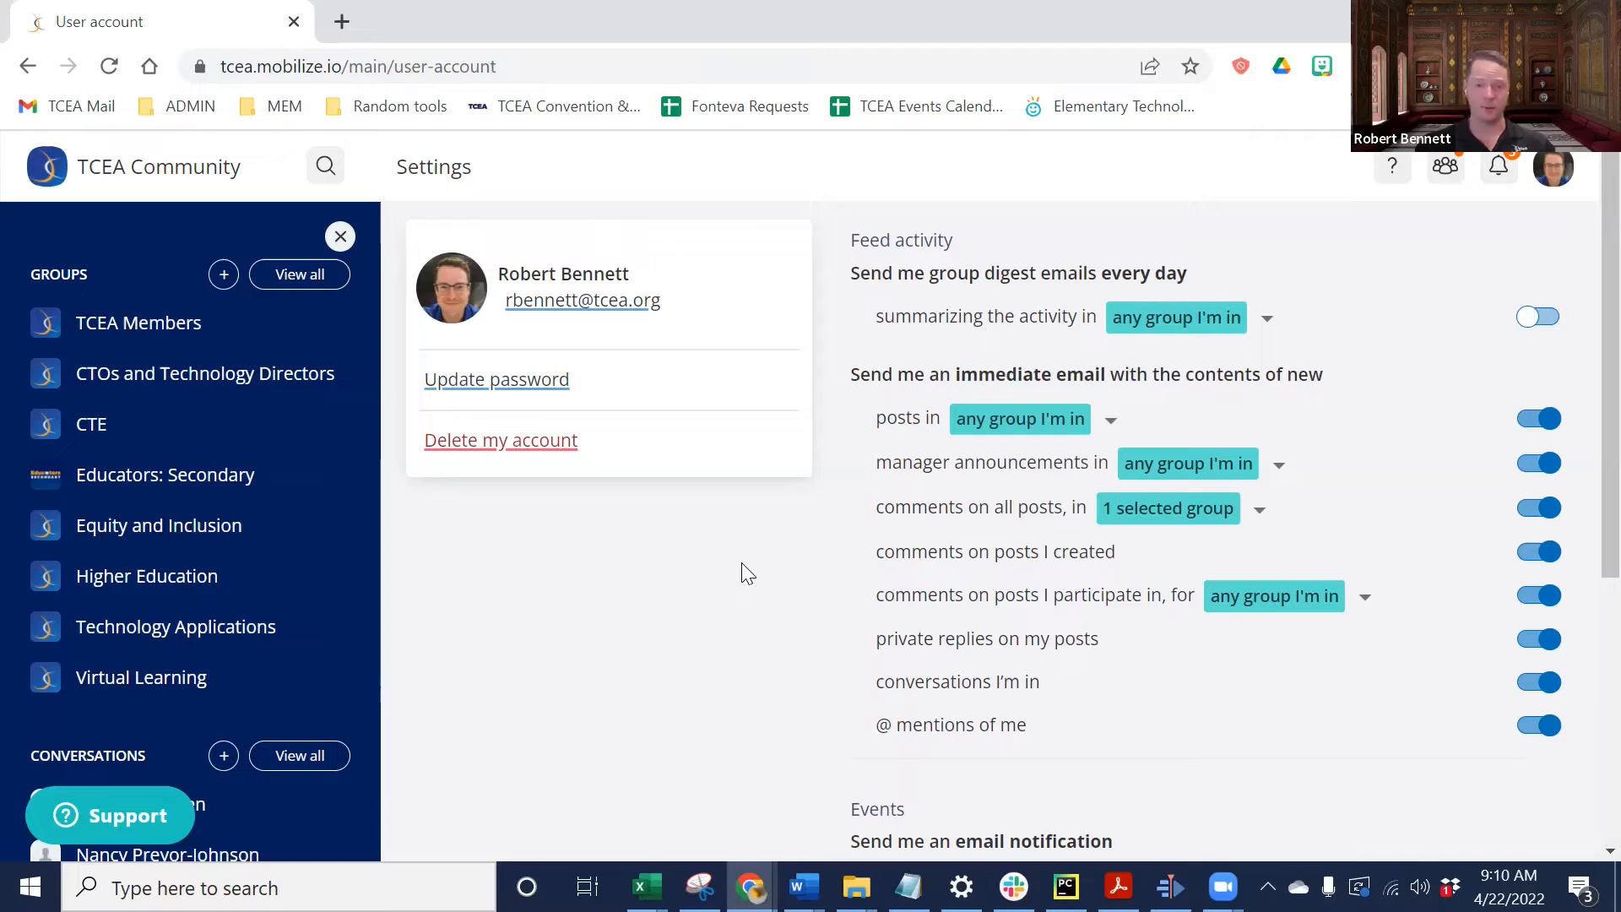
left_click(1540, 508)
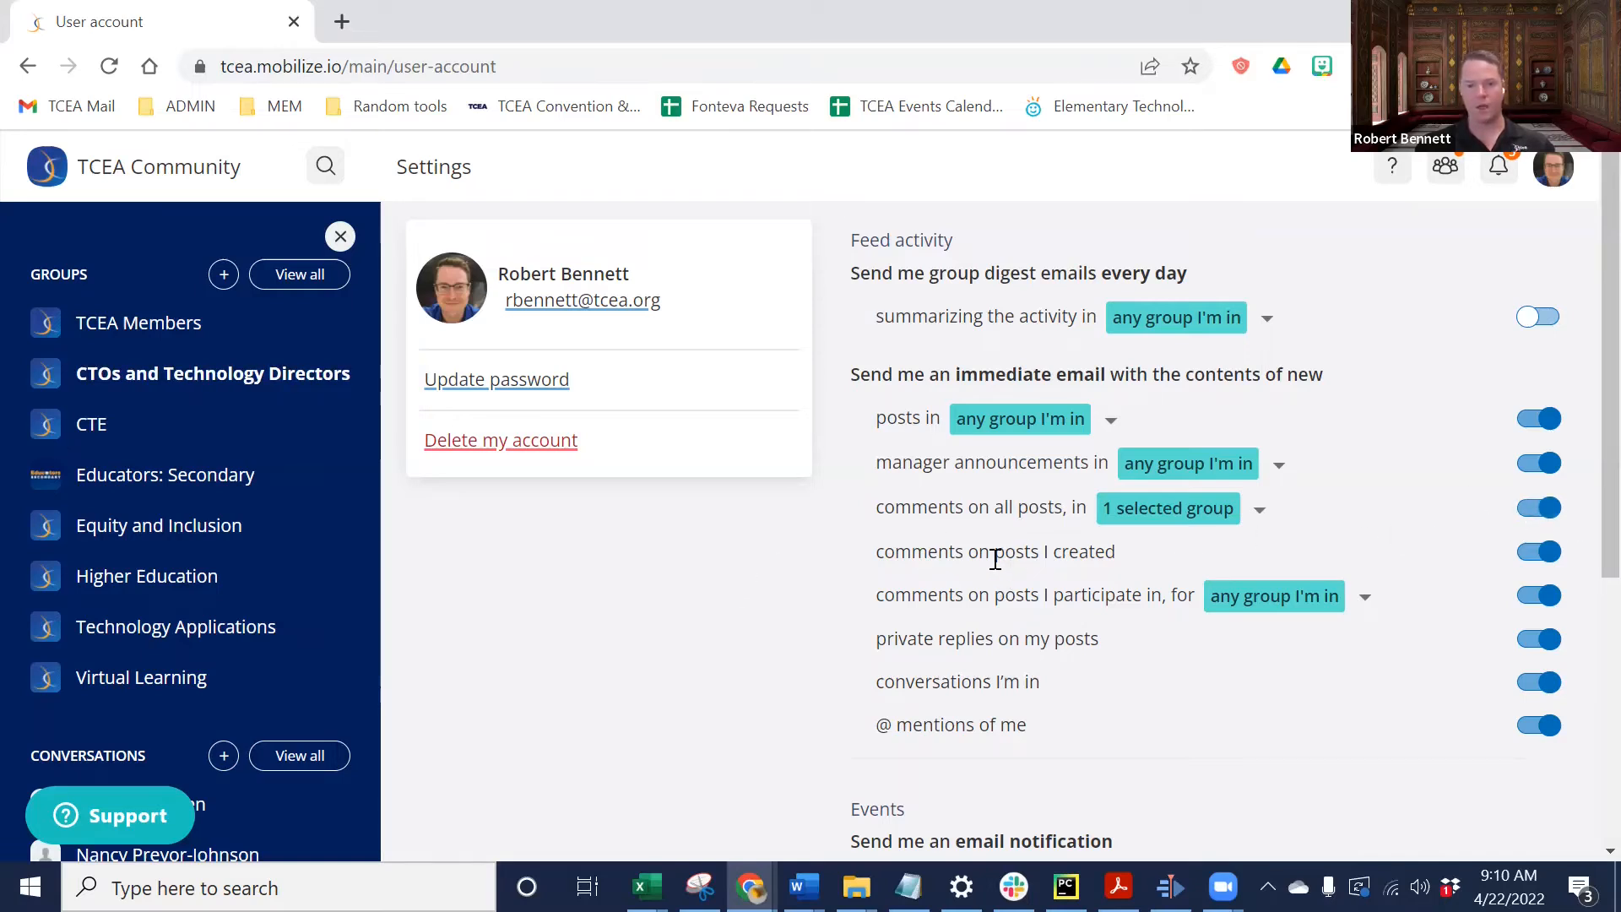
mouse_move(748, 590)
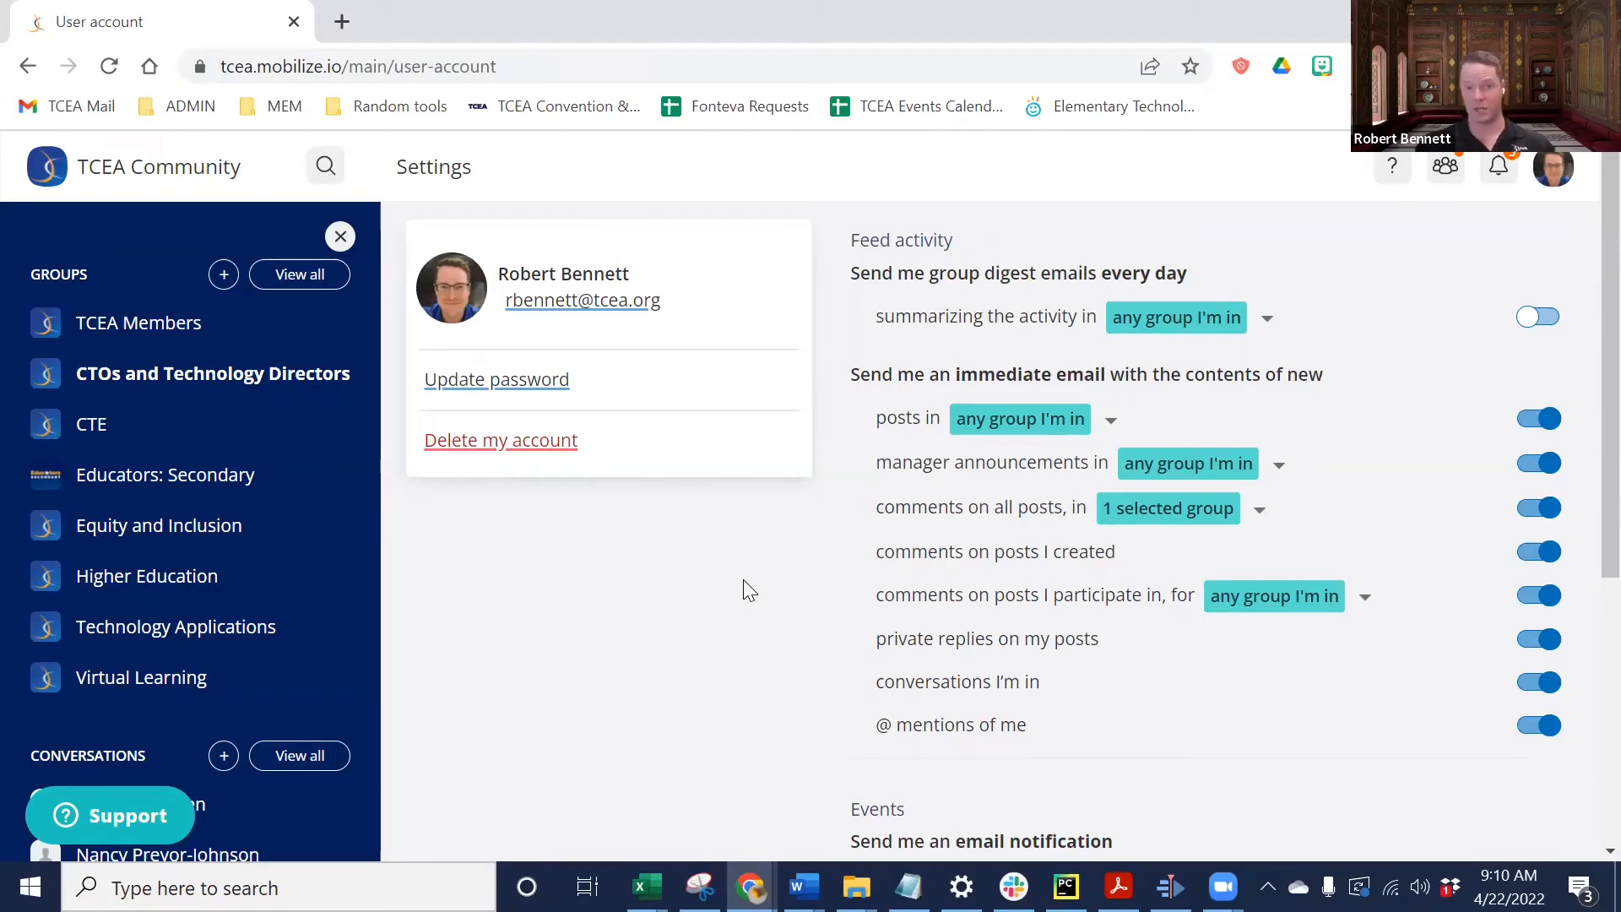
mouse_move(1329, 566)
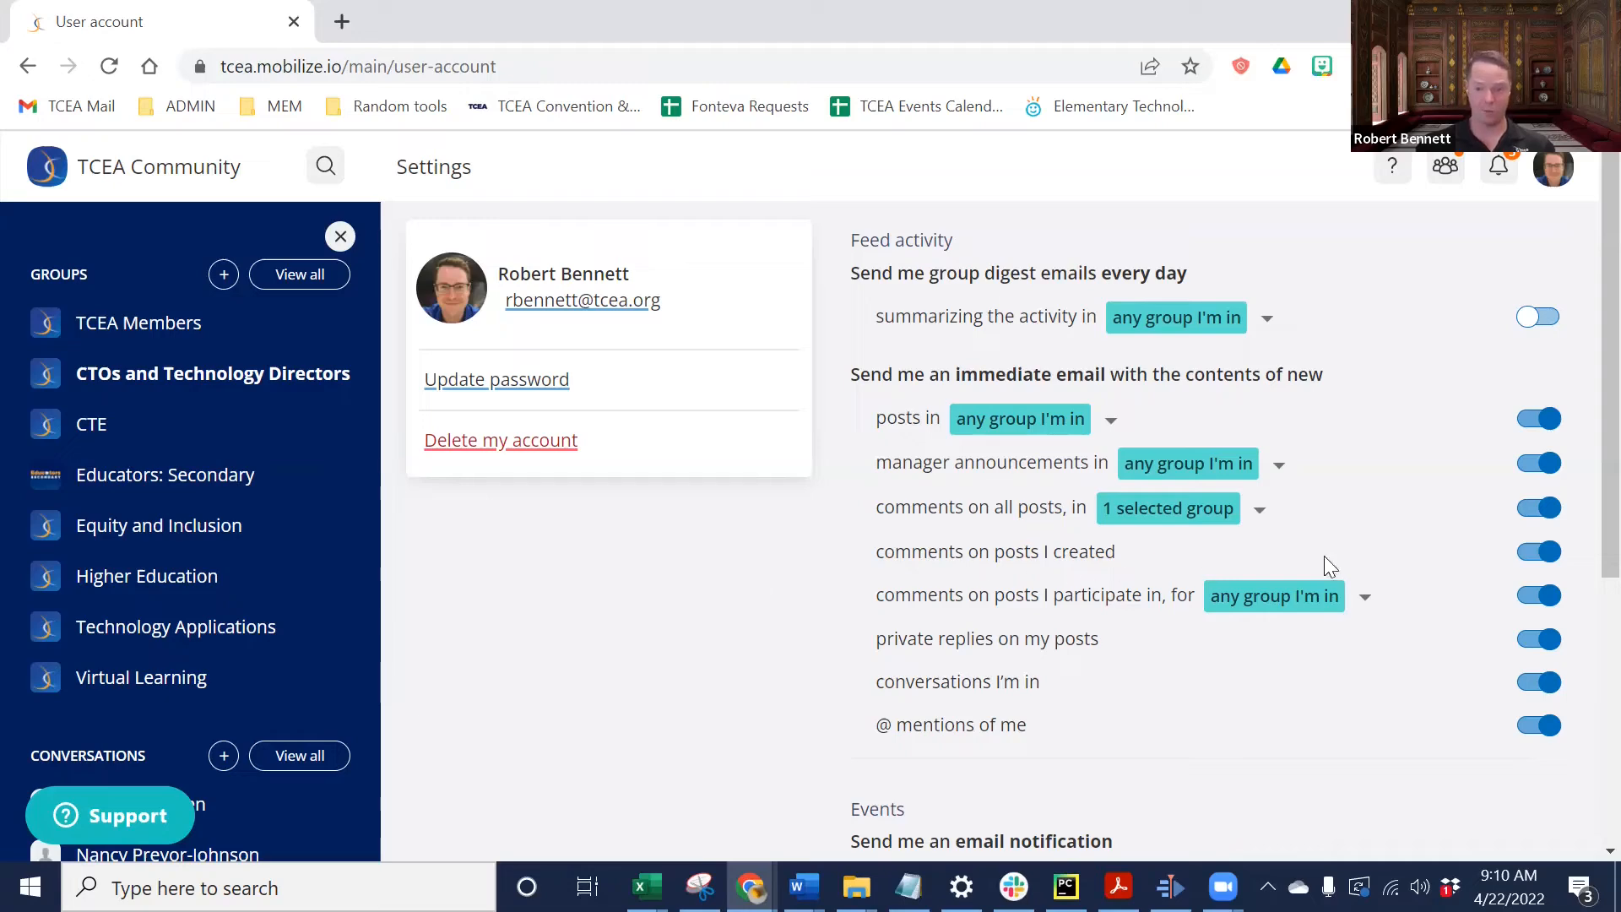
mouse_move(947, 597)
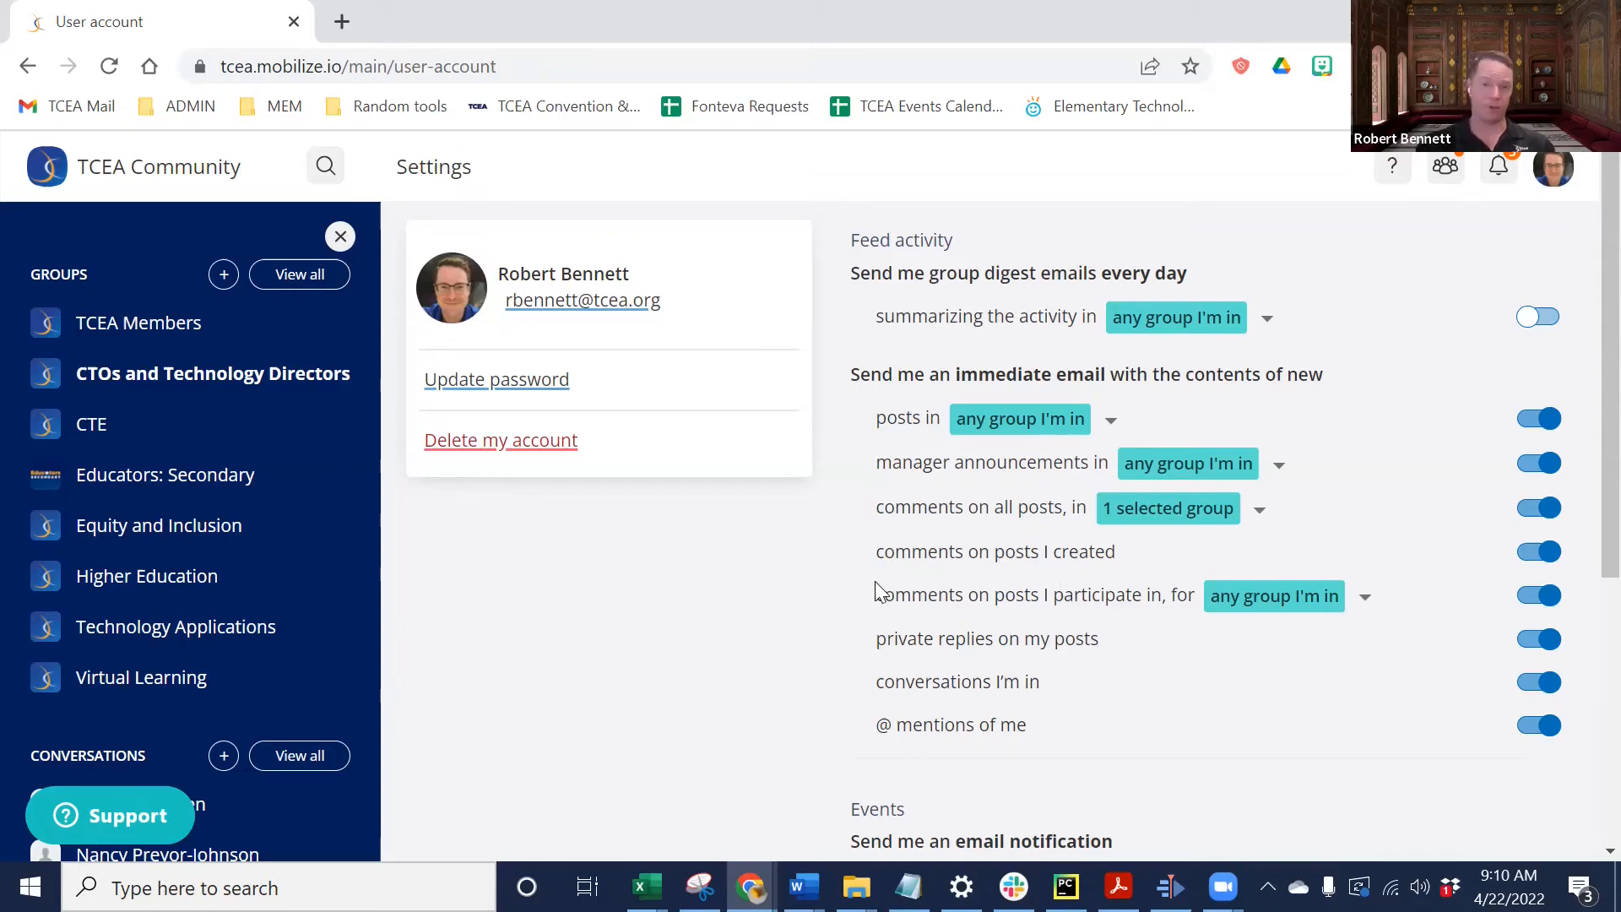
mouse_move(624, 610)
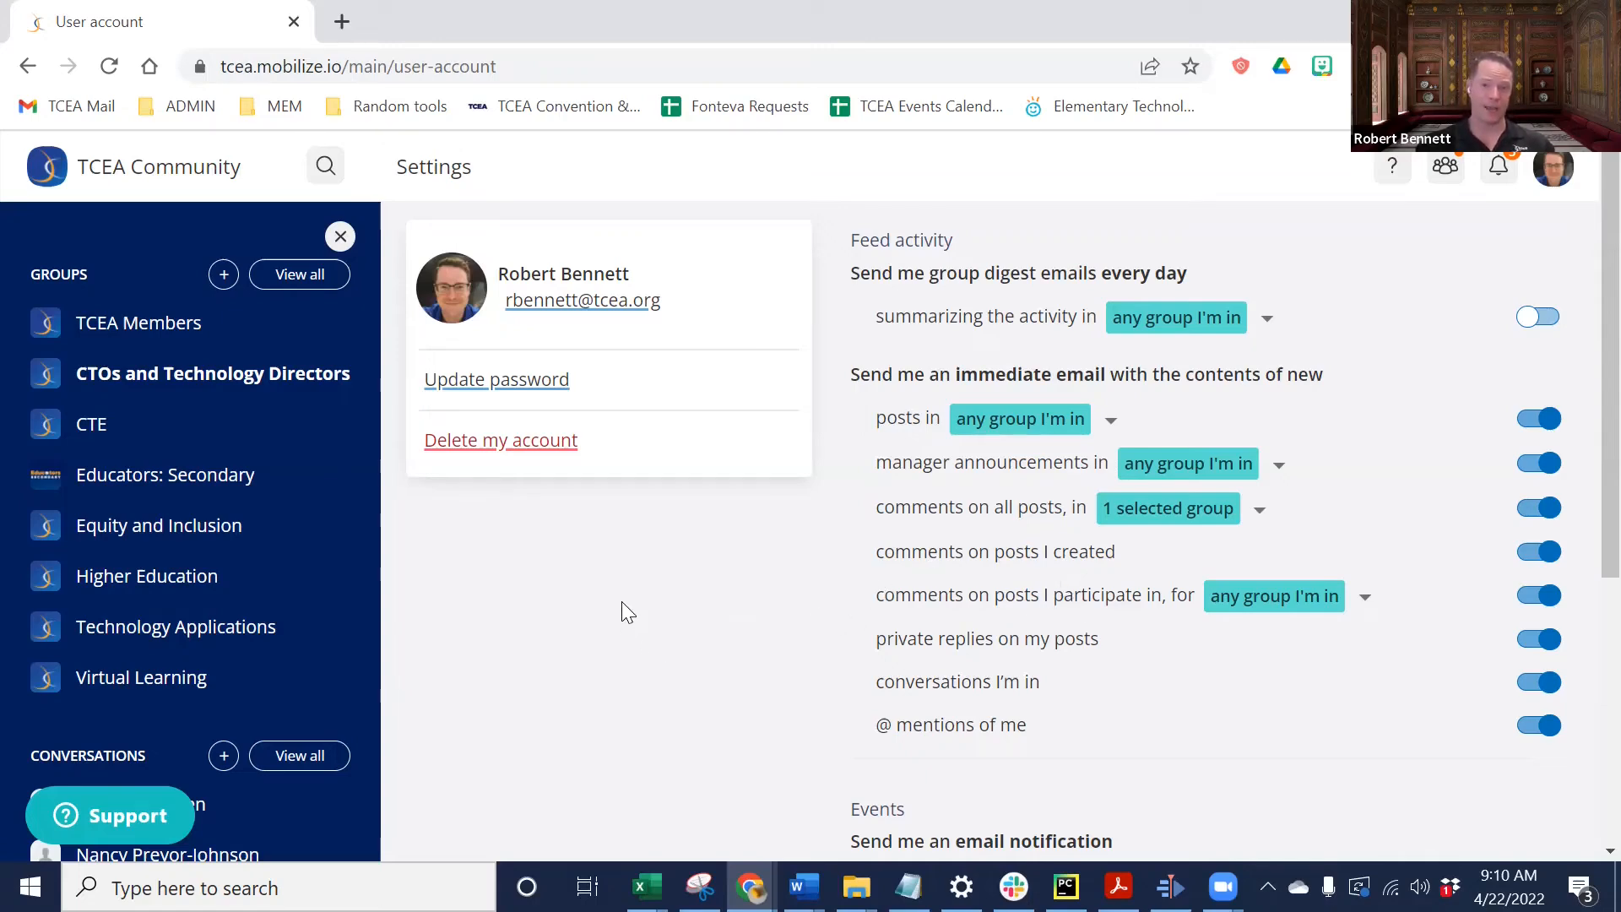
mouse_move(863, 620)
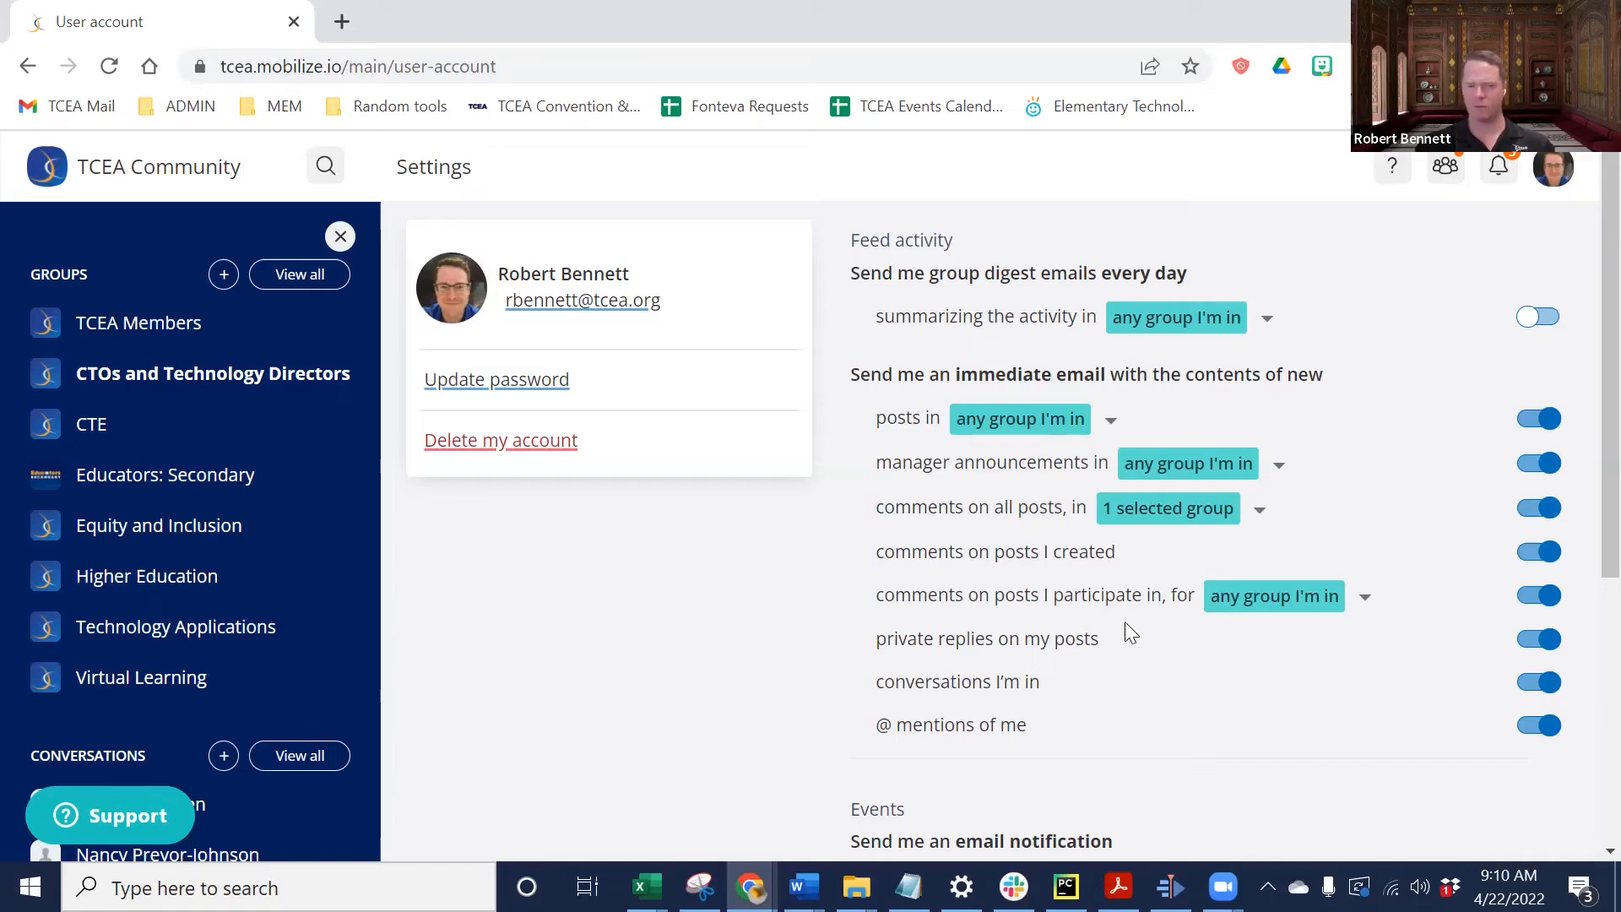
mouse_move(1505, 589)
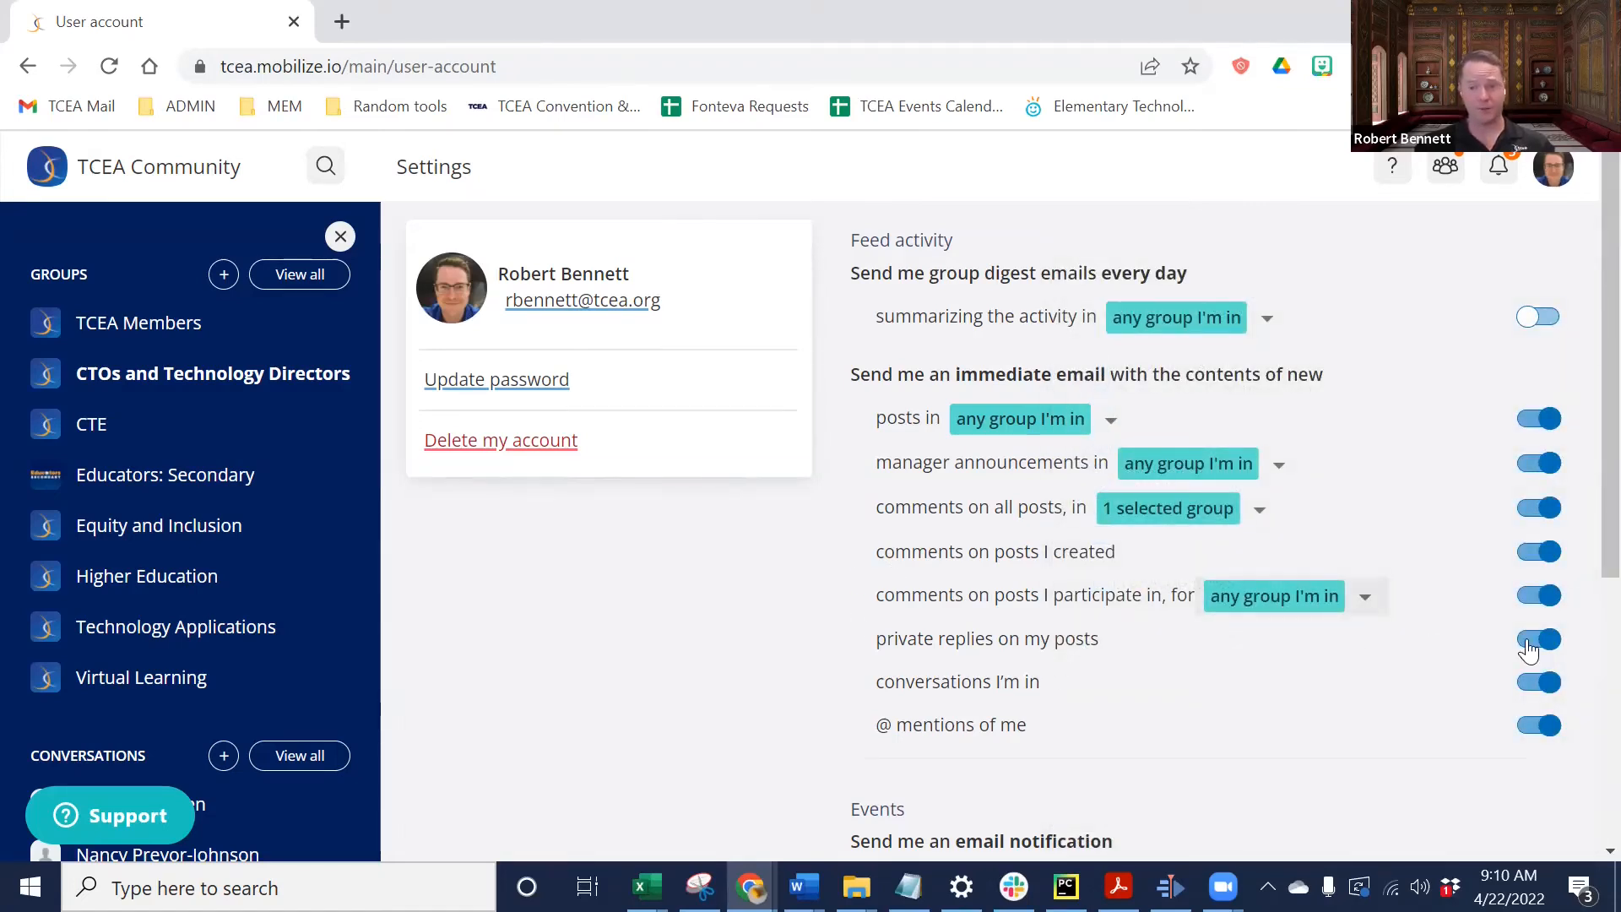
mouse_move(1047, 698)
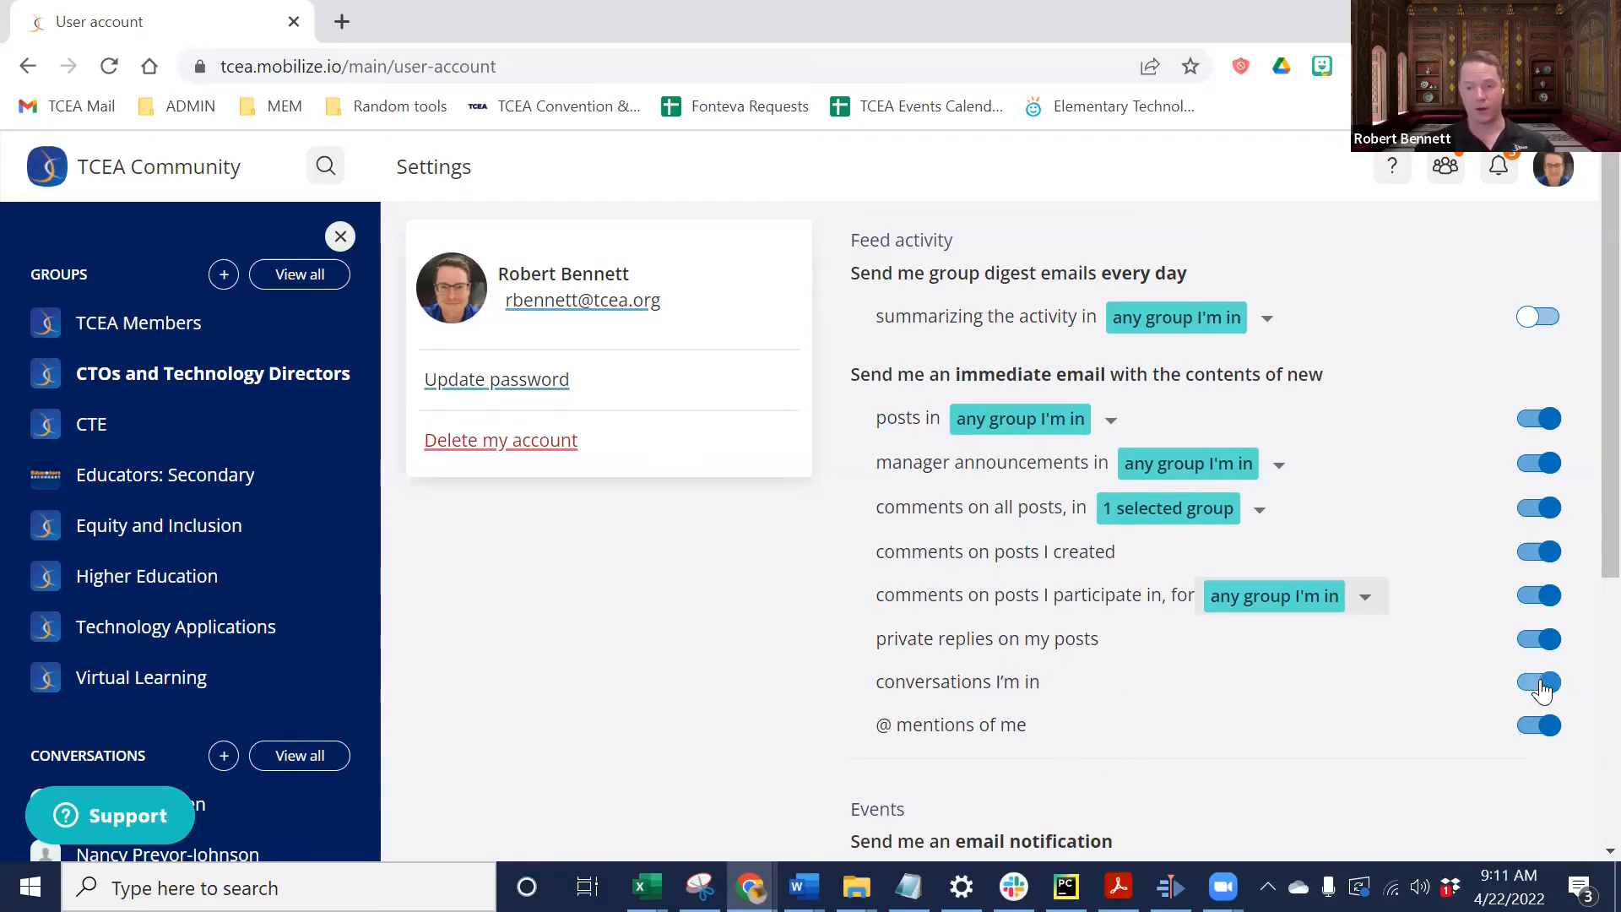
left_click(1540, 681)
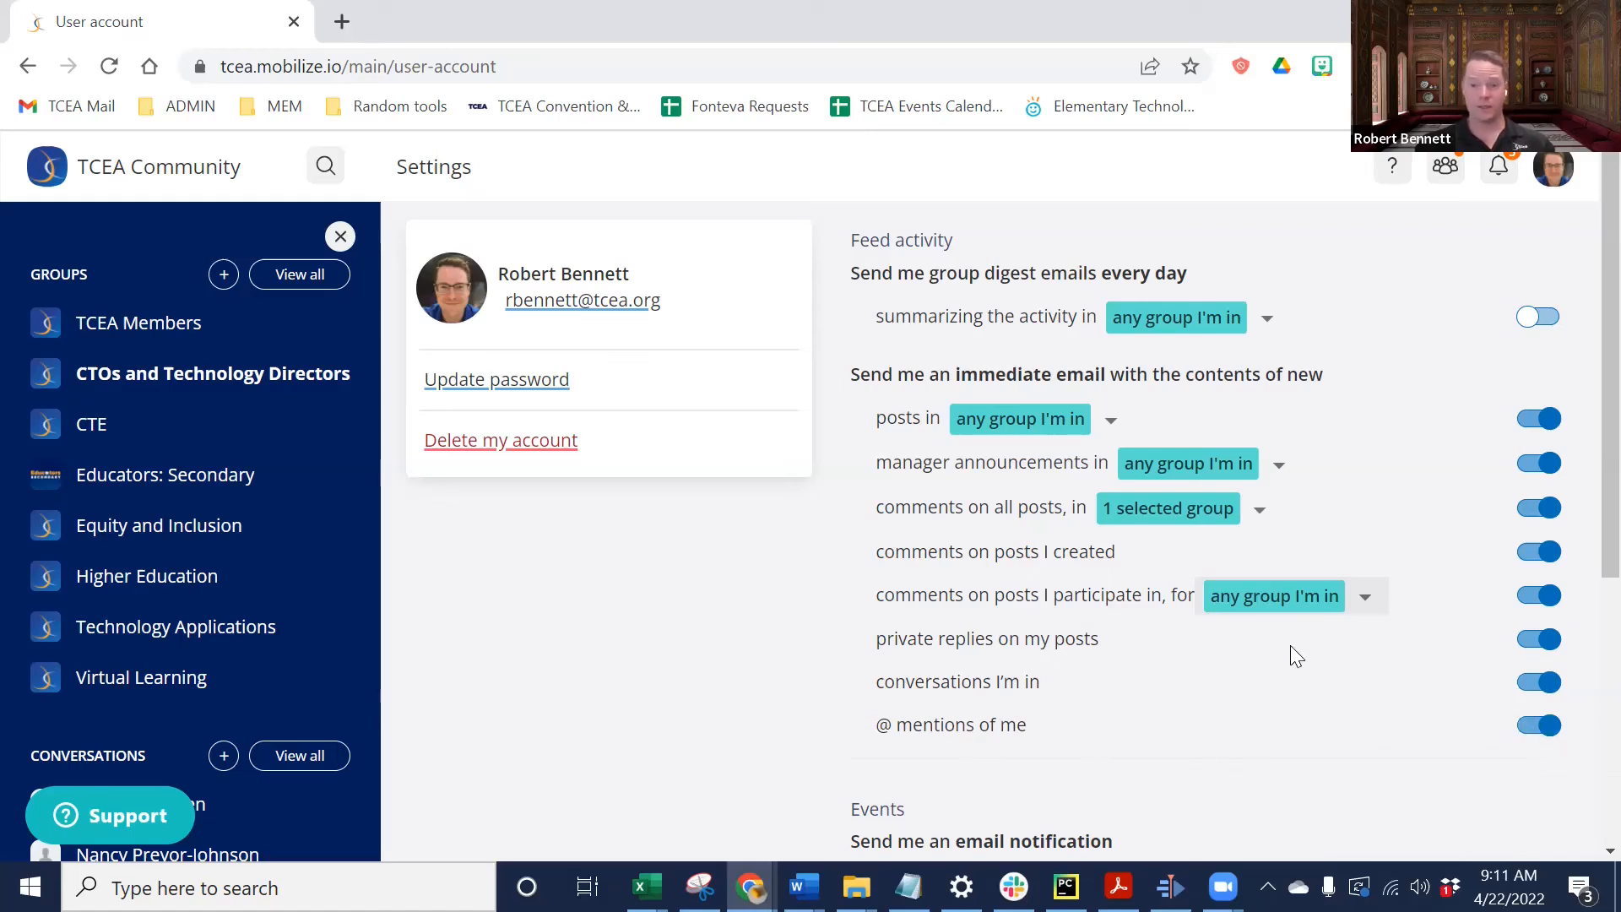
mouse_move(1145, 532)
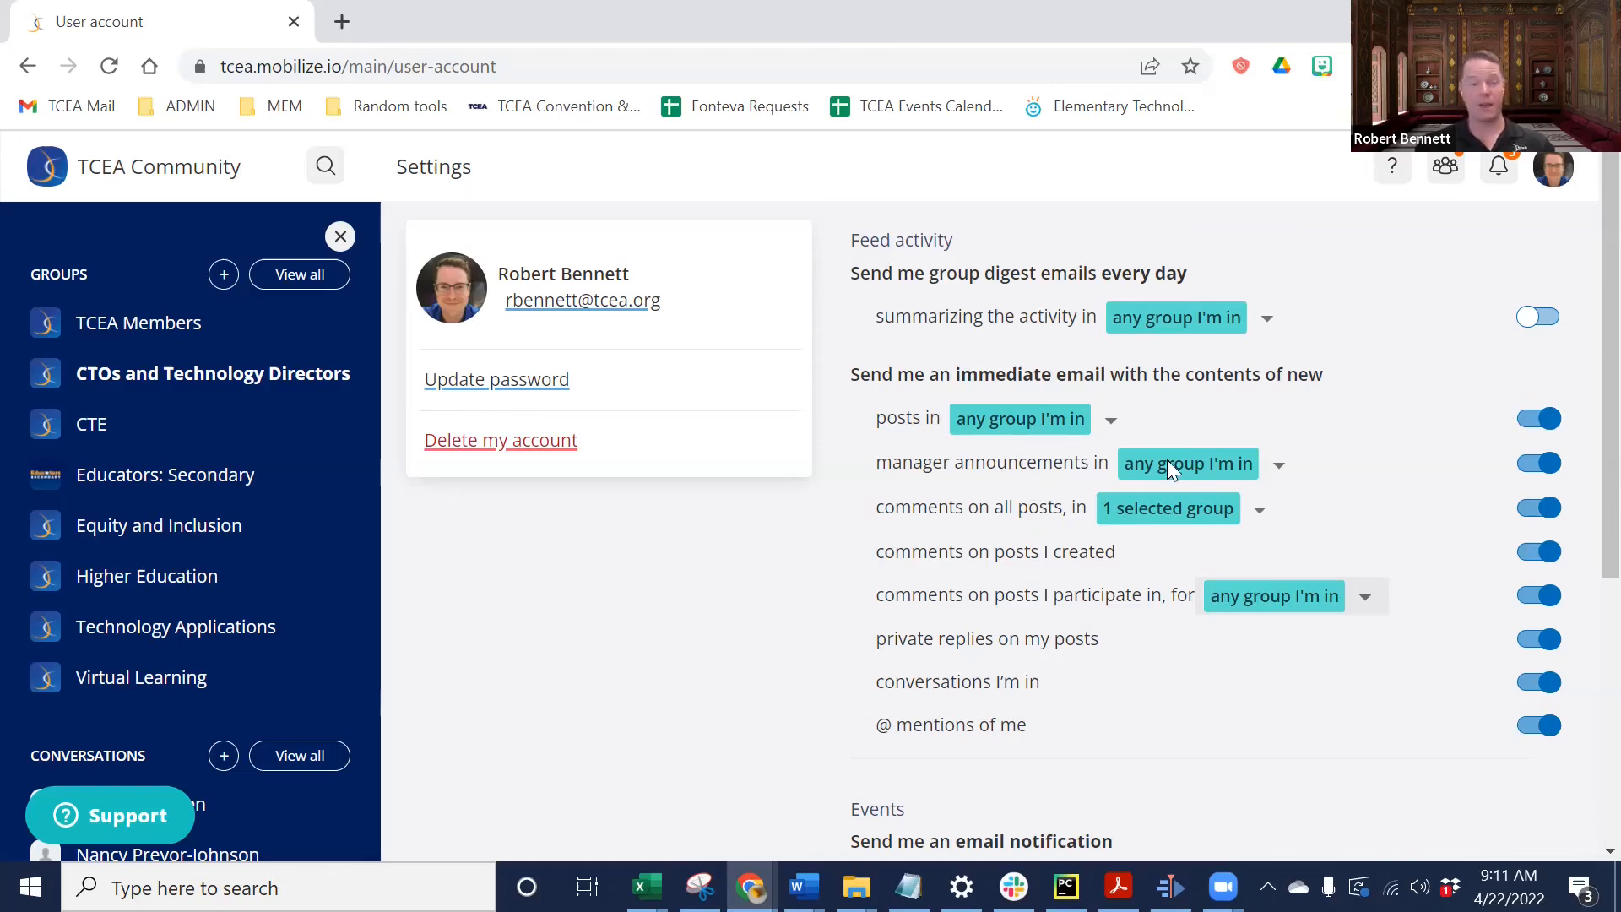
mouse_move(919, 564)
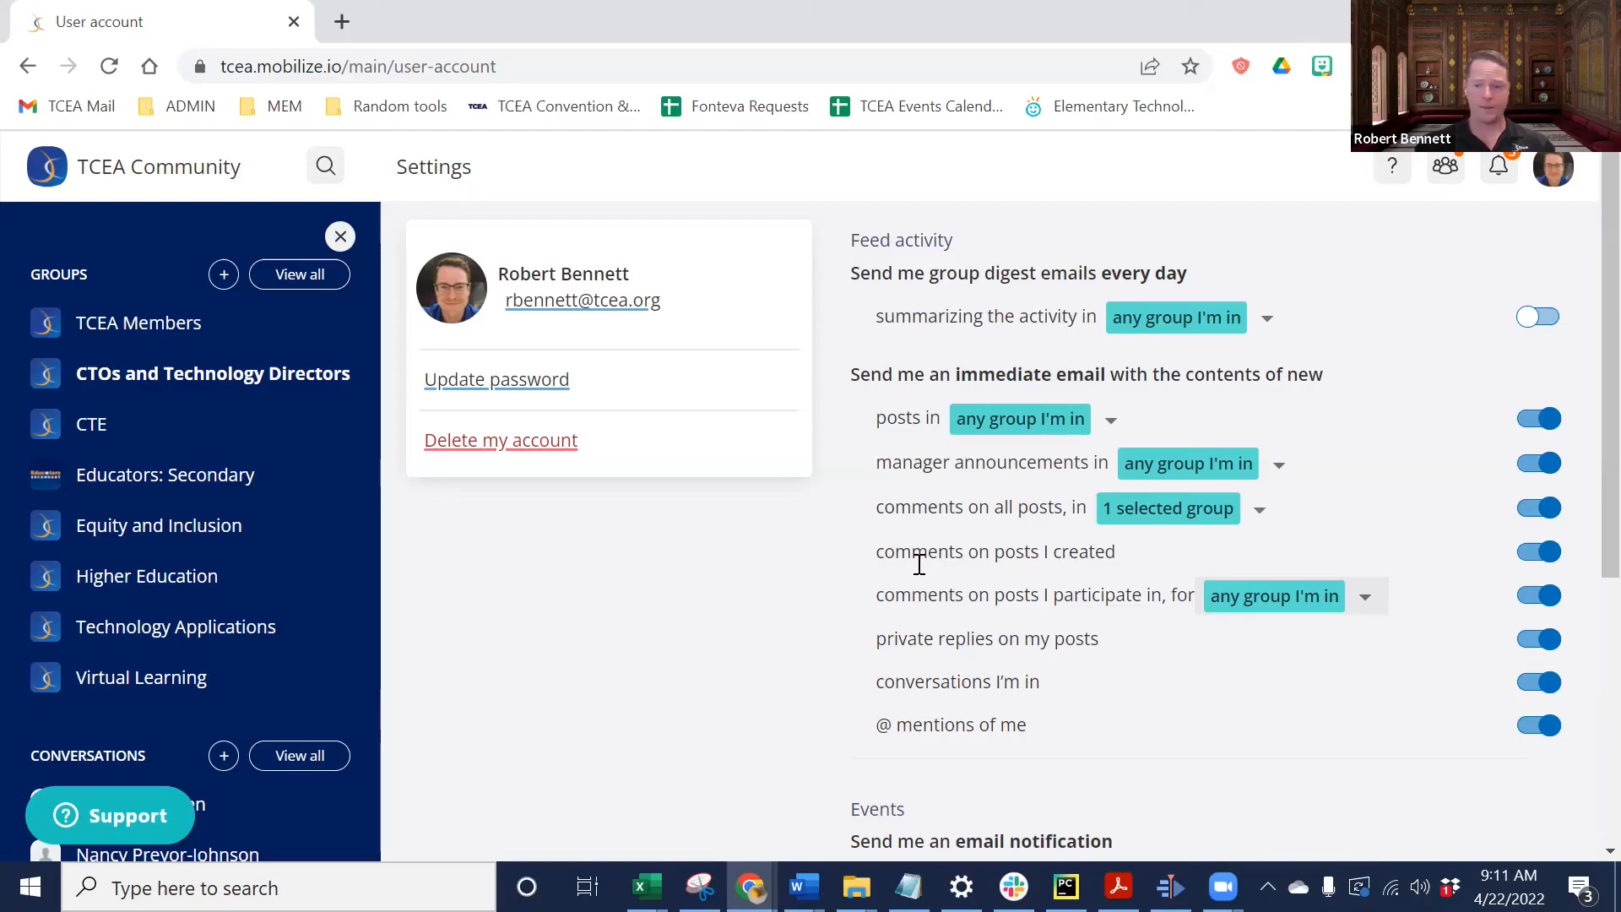